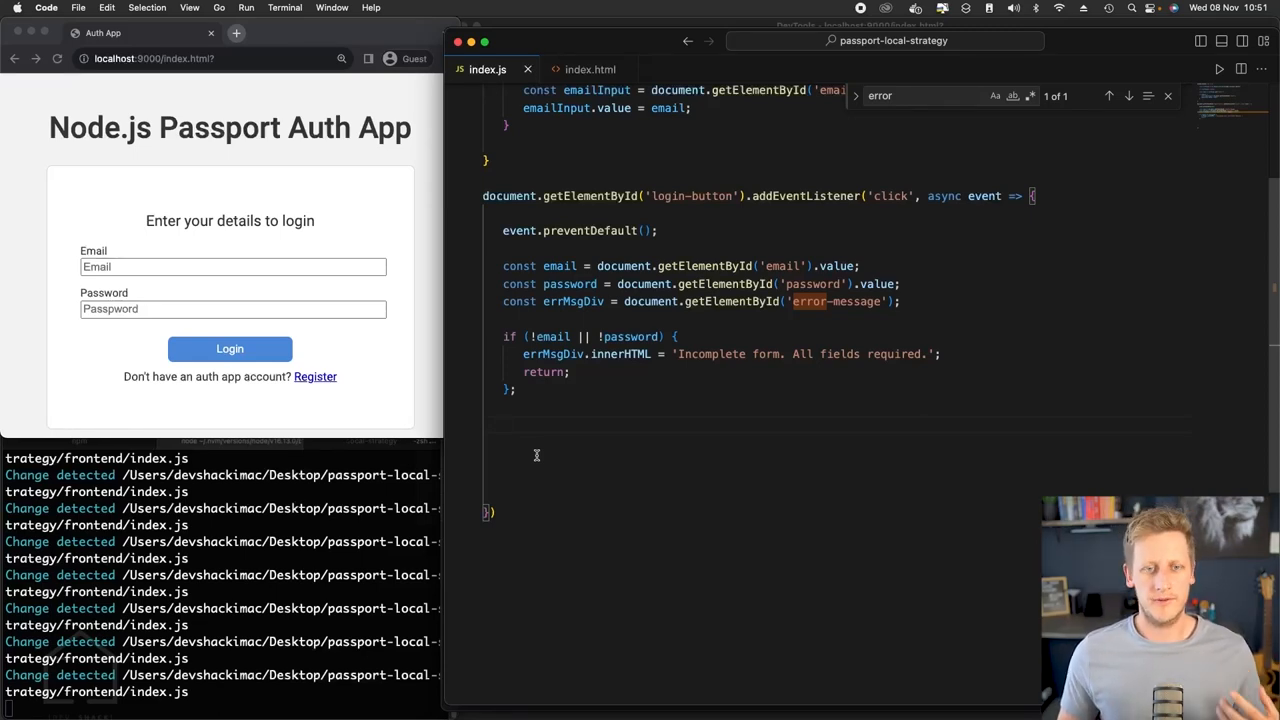
# Add a try/catch whose catch sets errMsgDiv.innerHTML = err?.message || 'Failed to login.'
pyautogui.write('try {}')
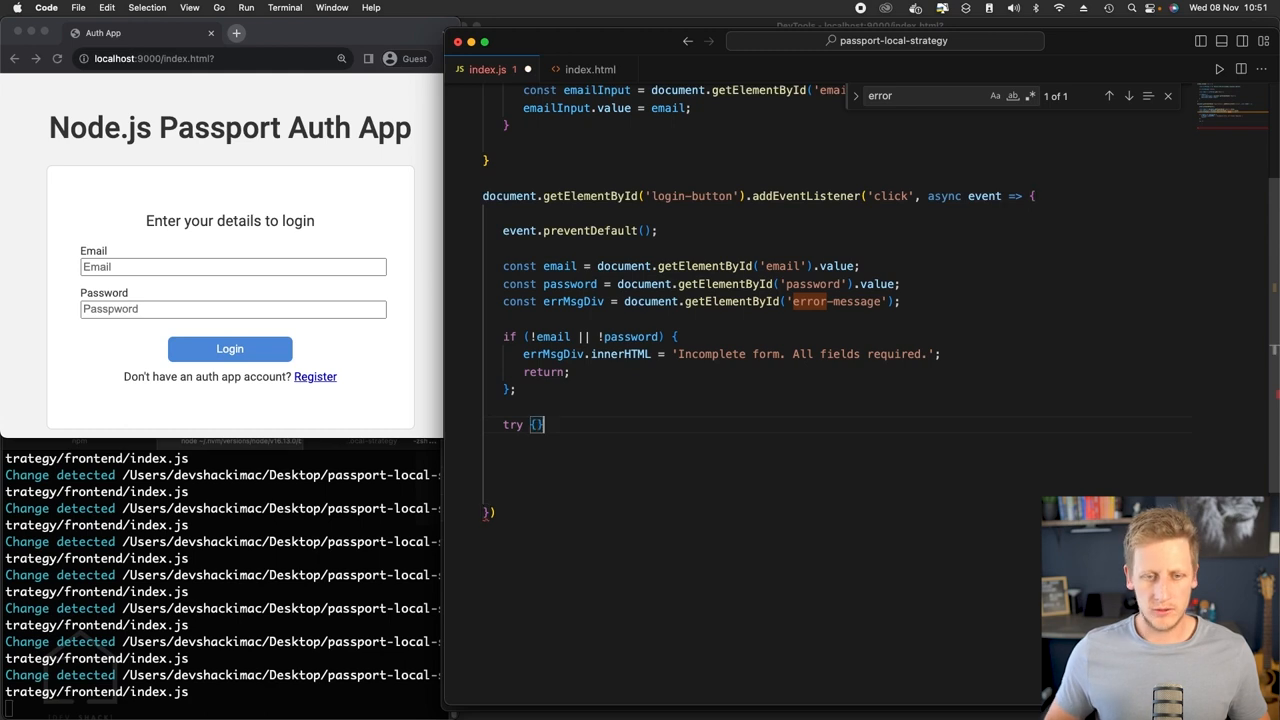
pyautogui.write('}a')
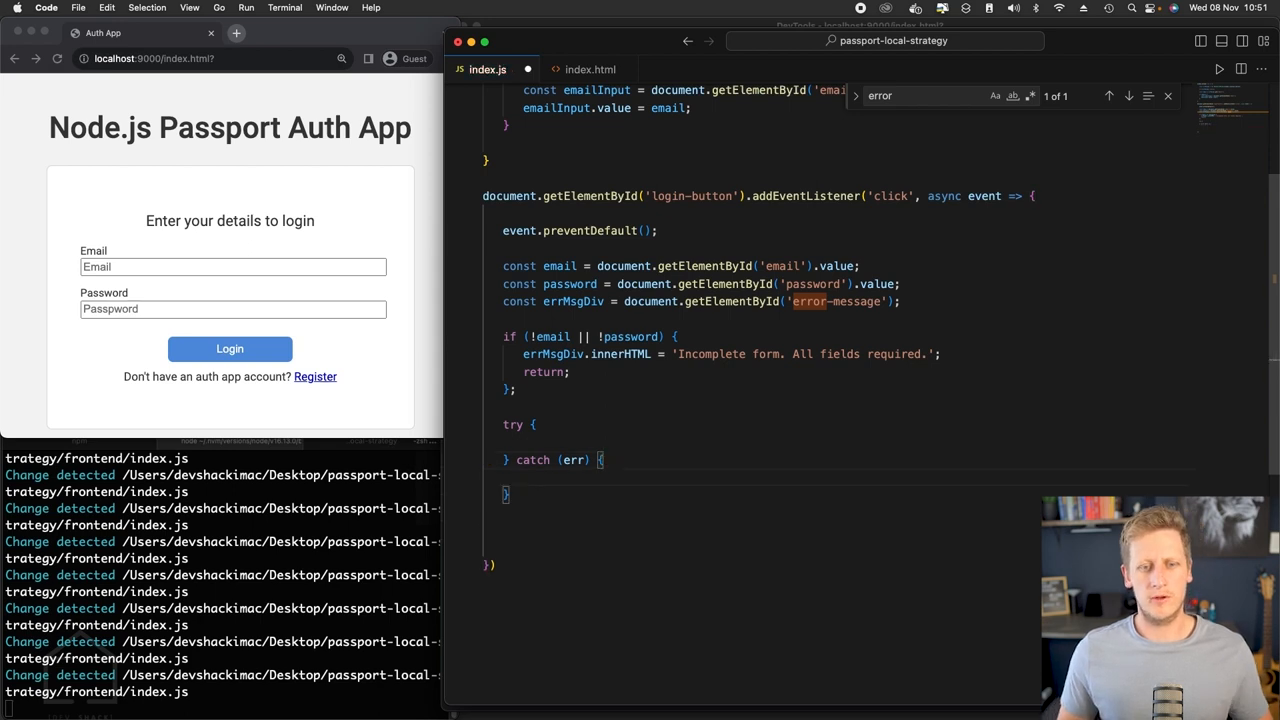
pyautogui.write('errMd')
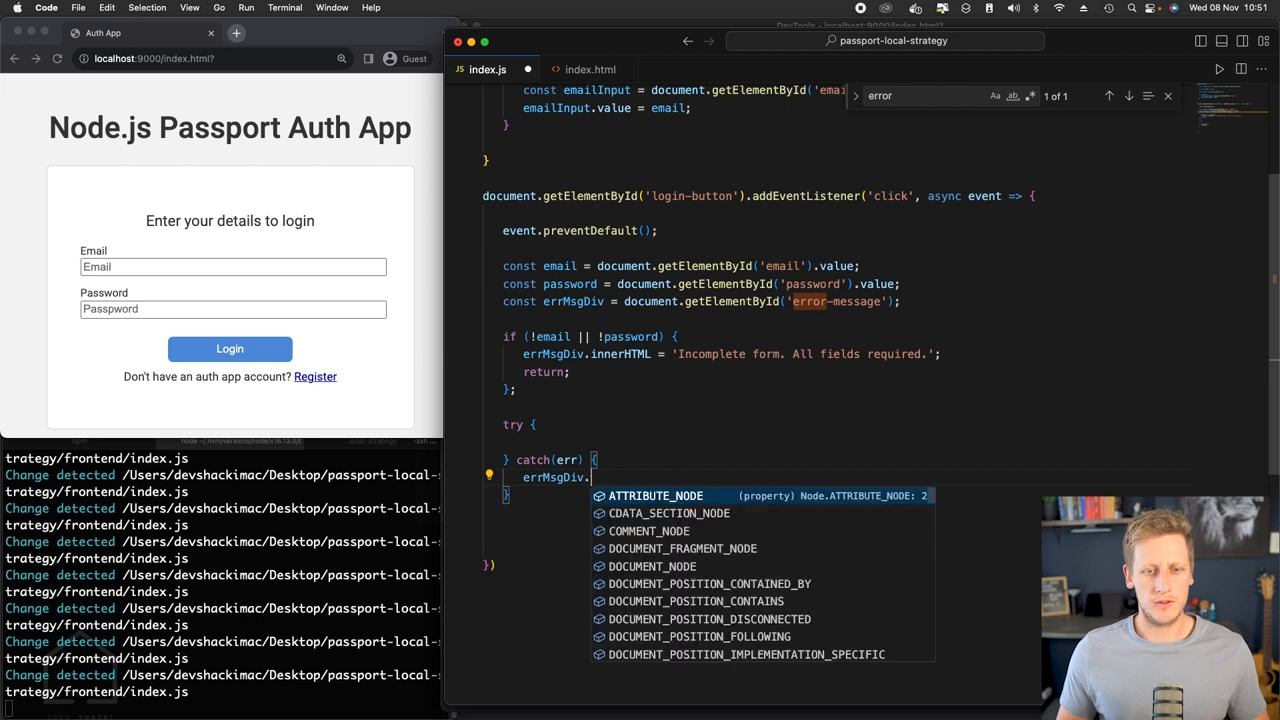
pyautogui.write('innerHTML =')
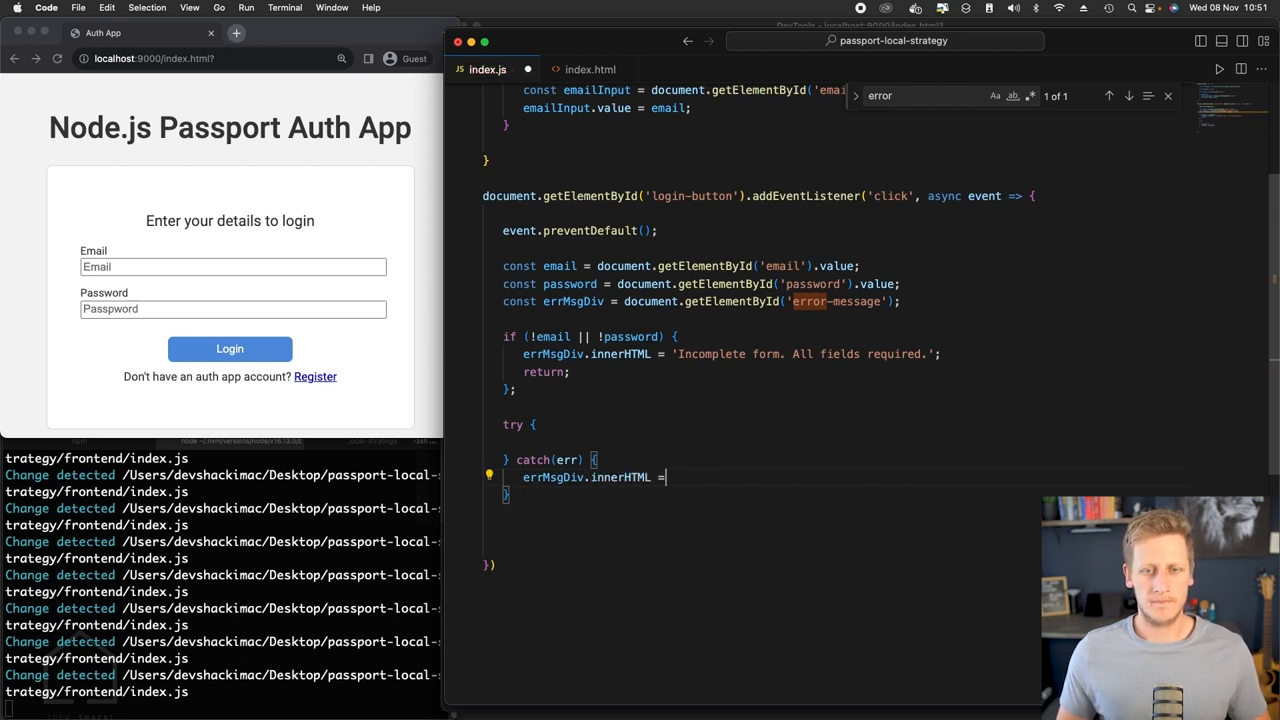
pyautogui.write('err?.')
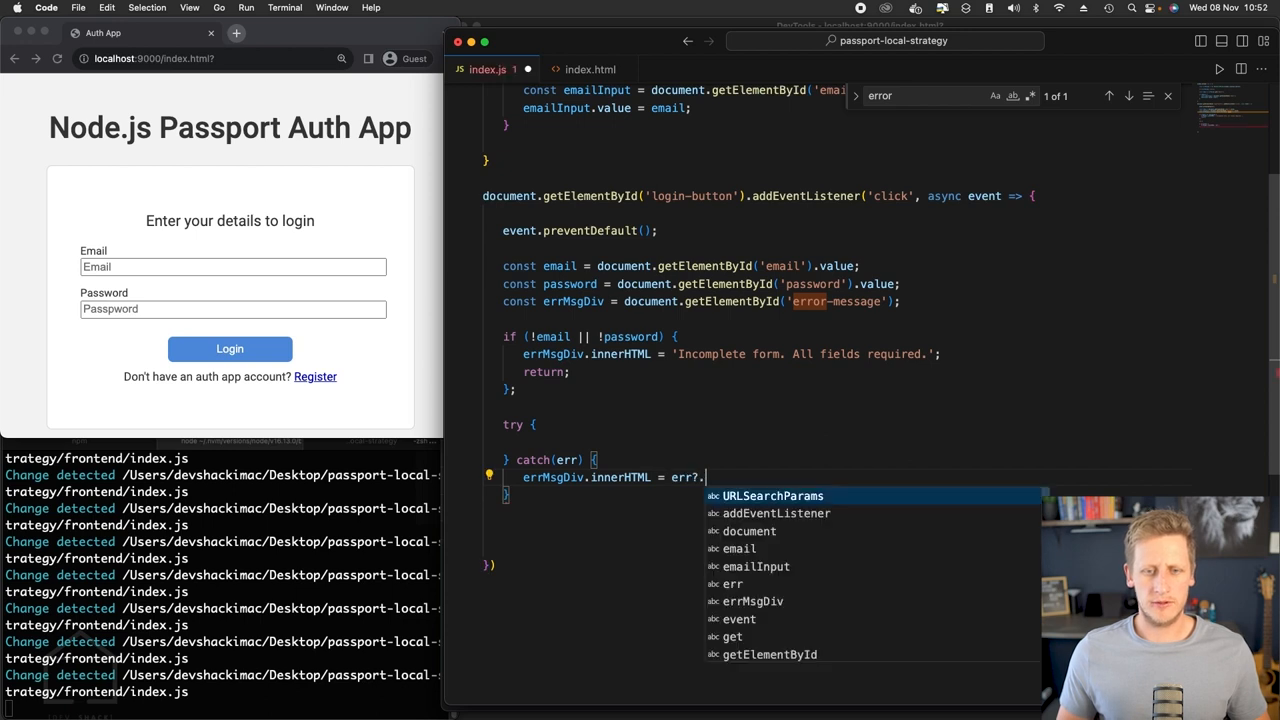
pyautogui.write('message')
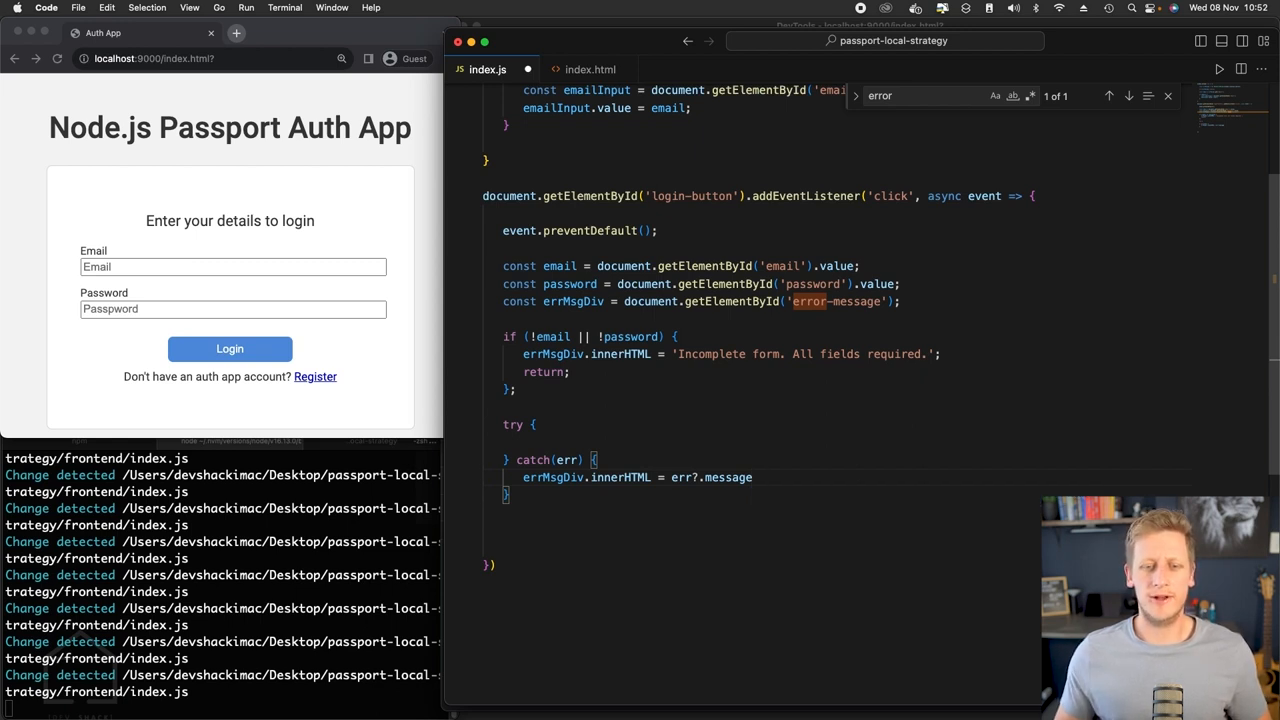
pyautogui.write('" "')
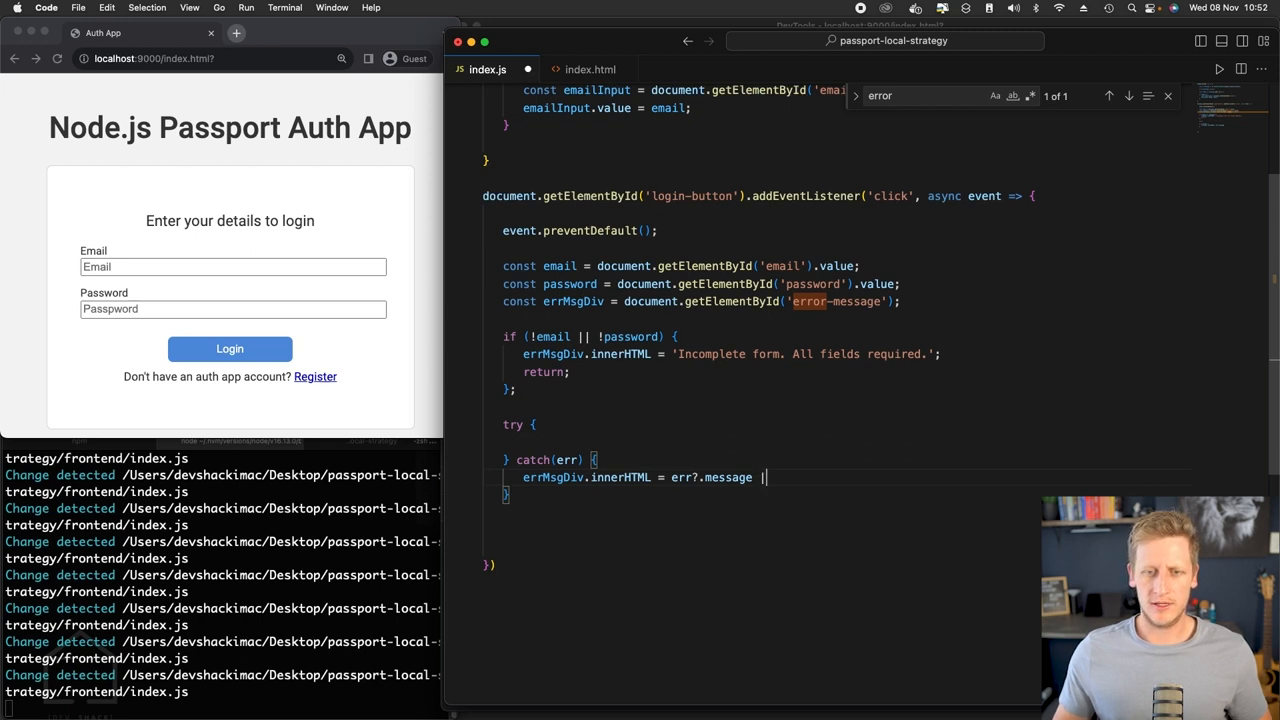
pyautogui.write('|')
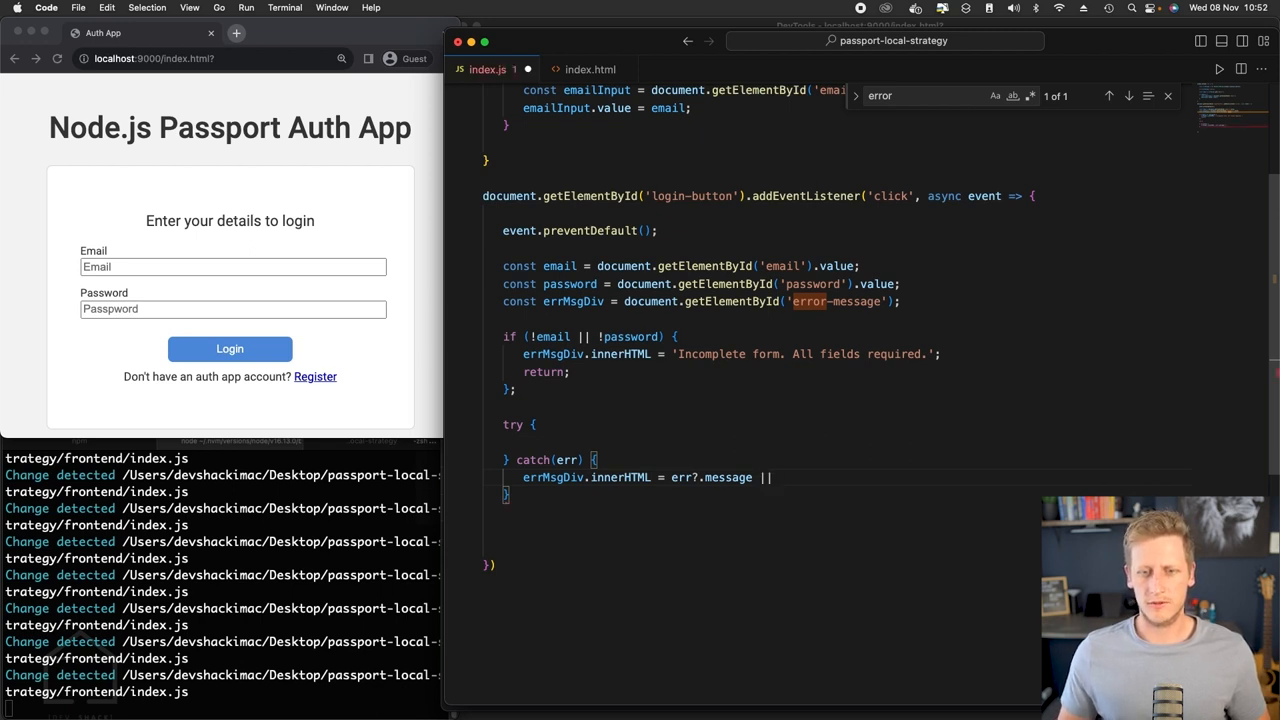
pyautogui.write("'Failed")
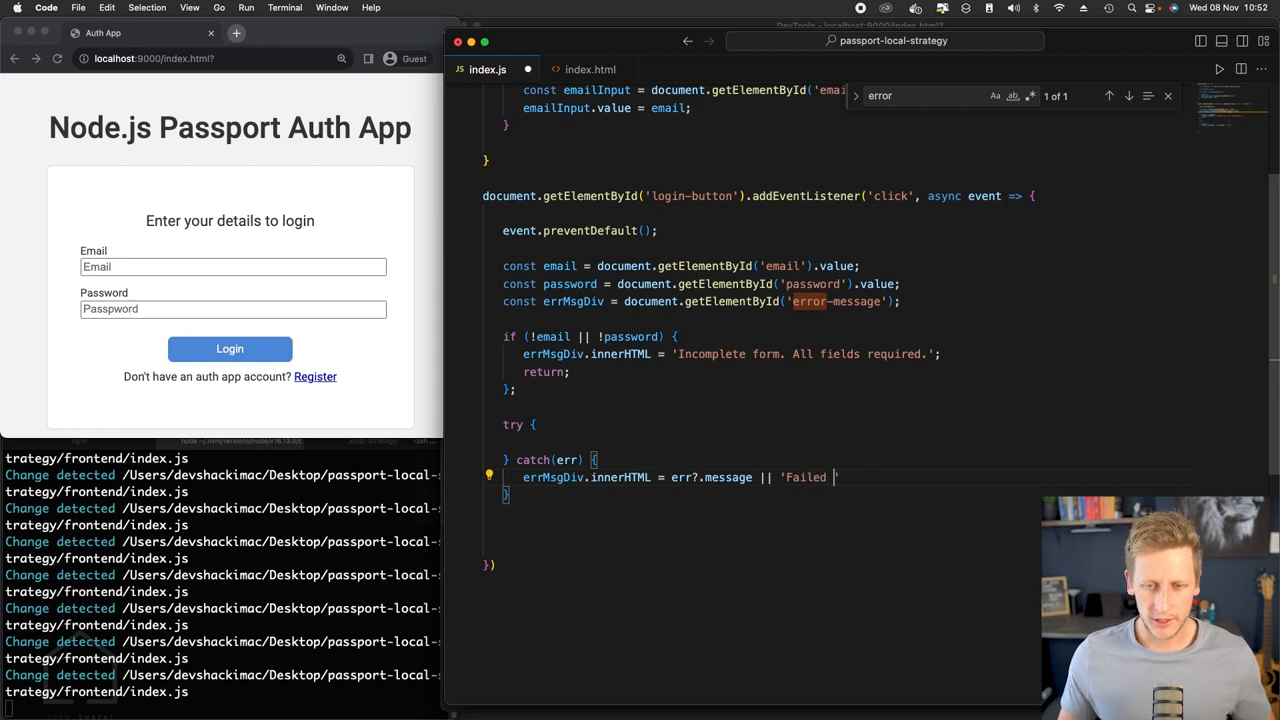
pyautogui.write('to login.')
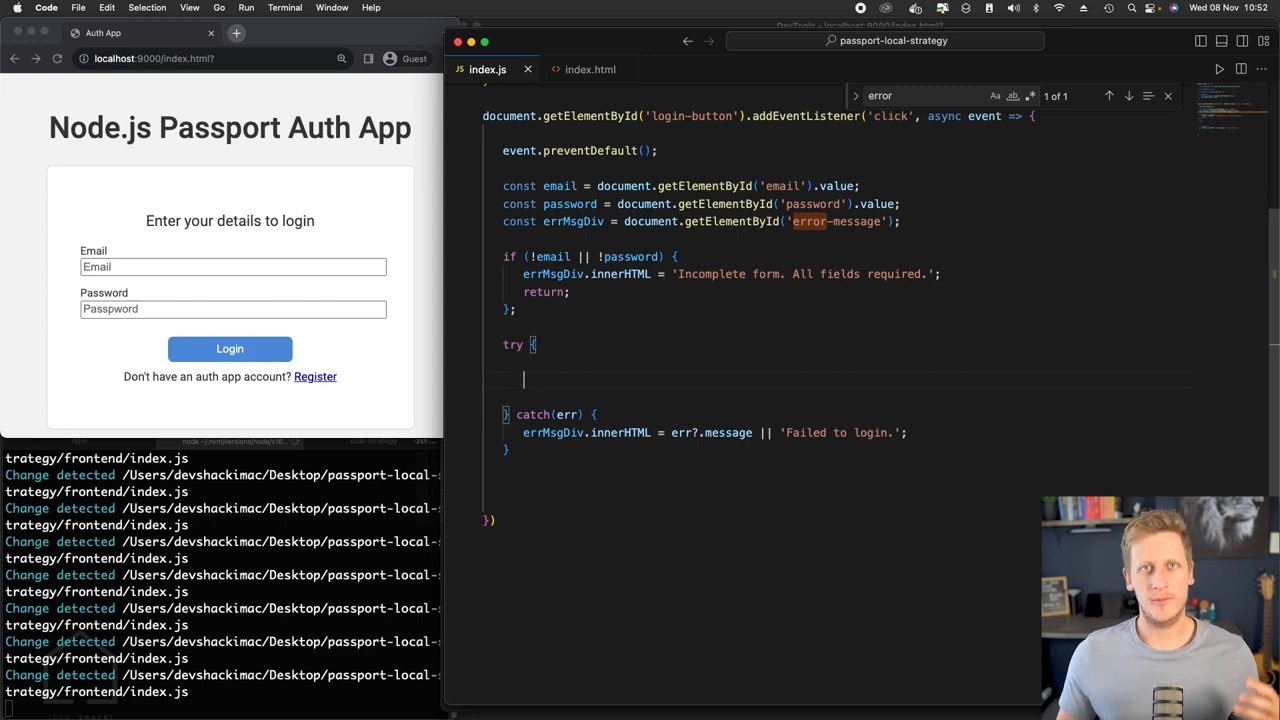
# Inside try, add const respone = await fetch('api/login', { method: 'POST' })
pyautogui.write('const respone =')
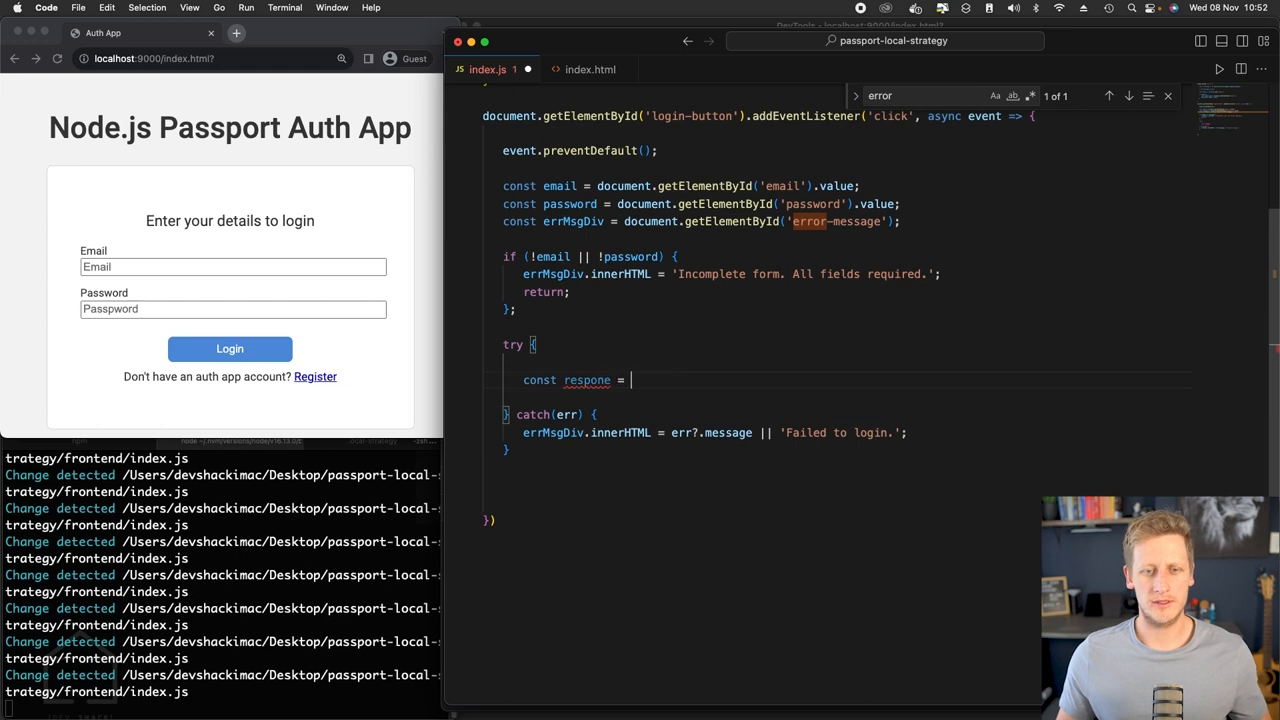
pyautogui.write('fetch')
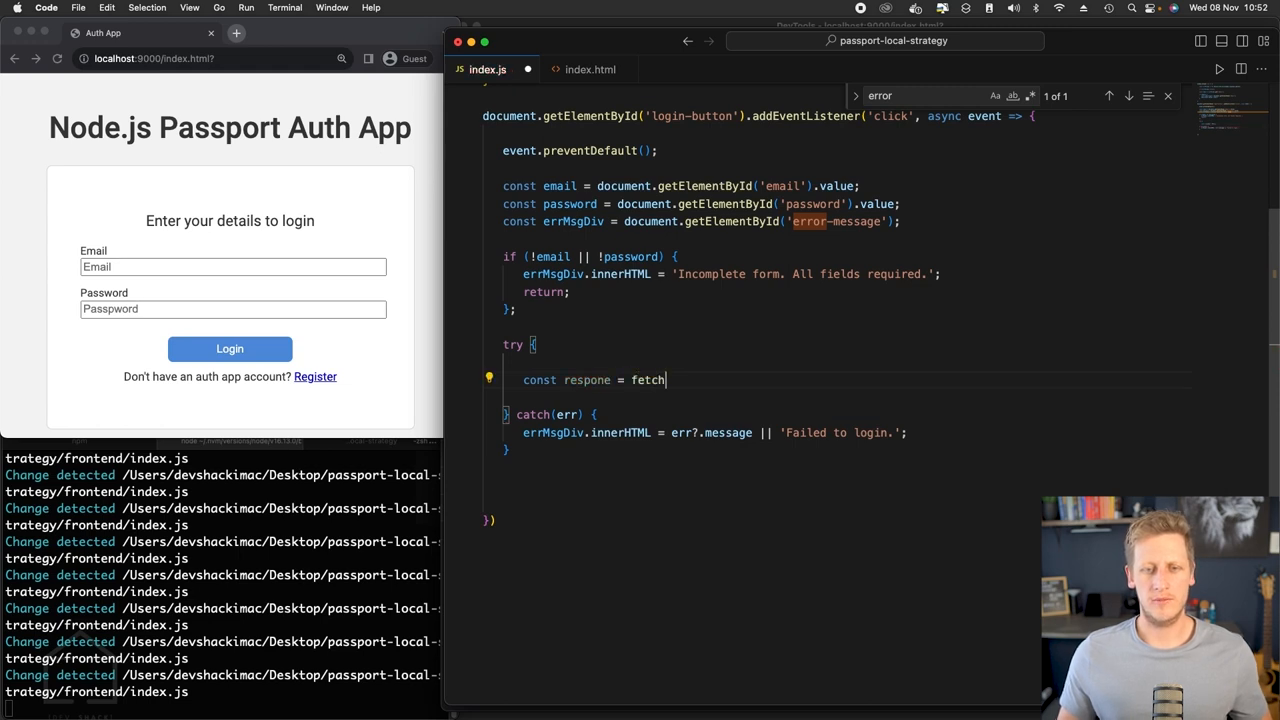
pyautogui.write('()')
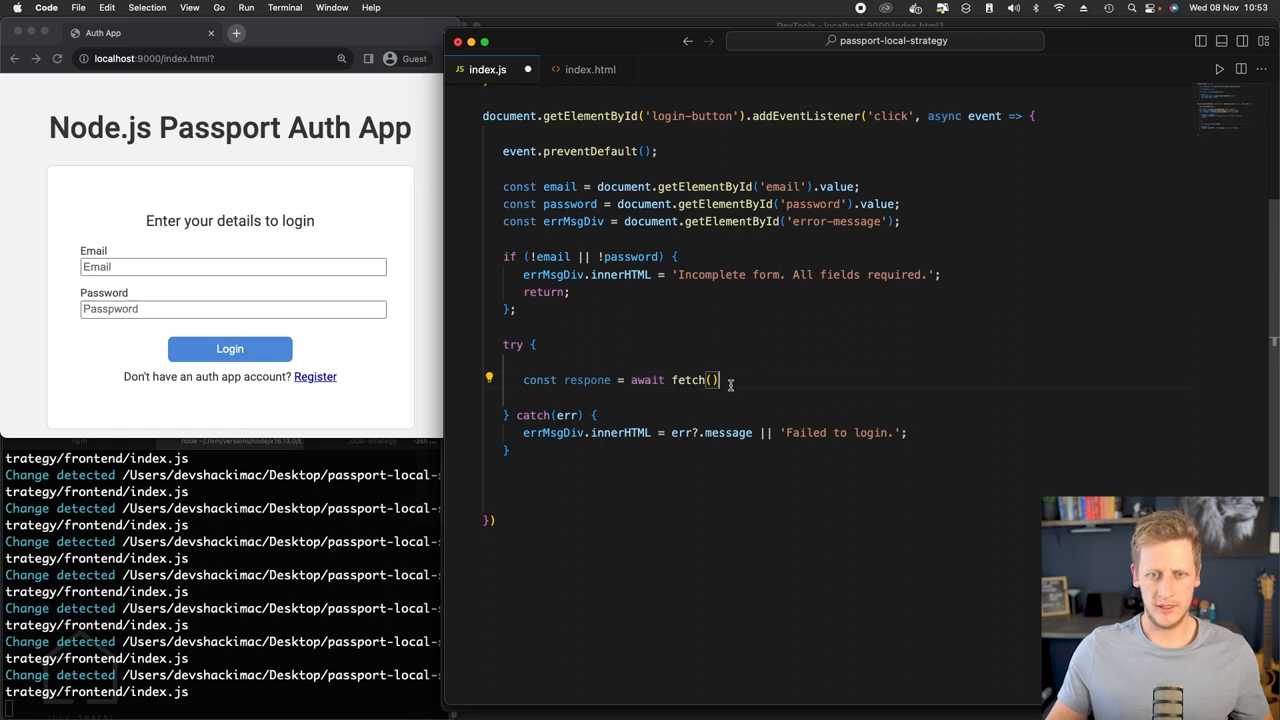
pyautogui.write("'")
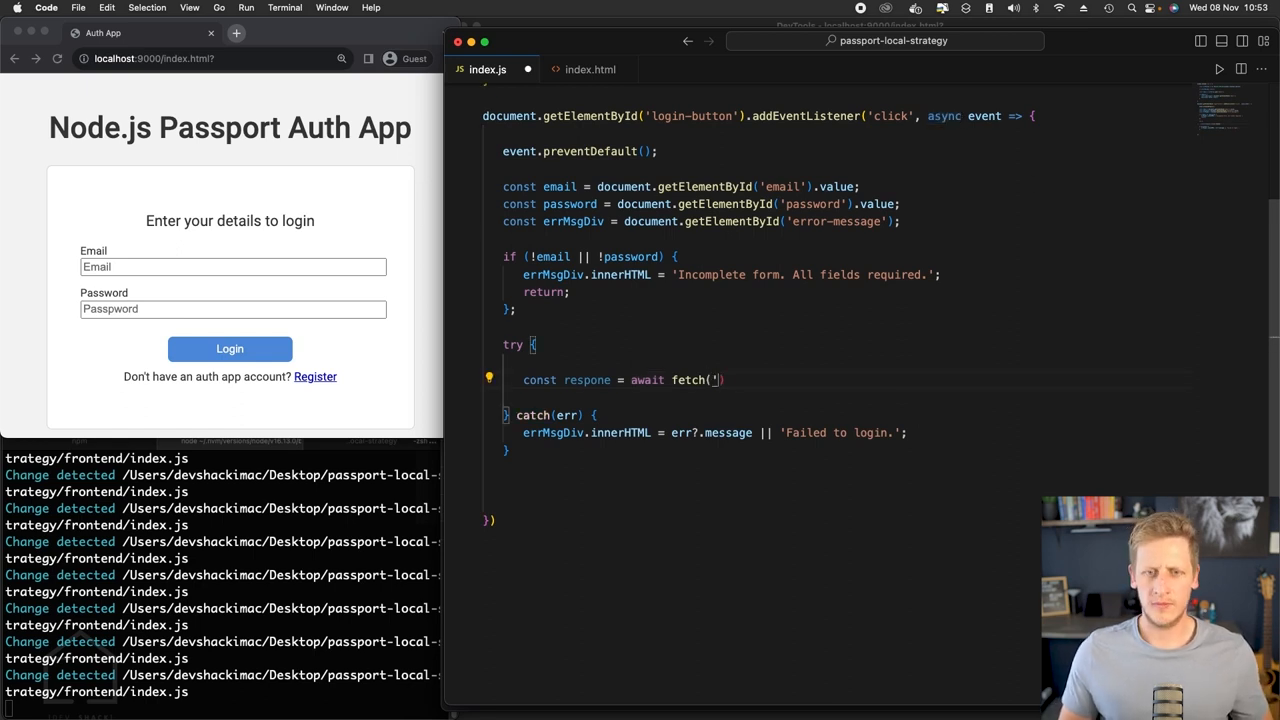
pyautogui.write("api/'")
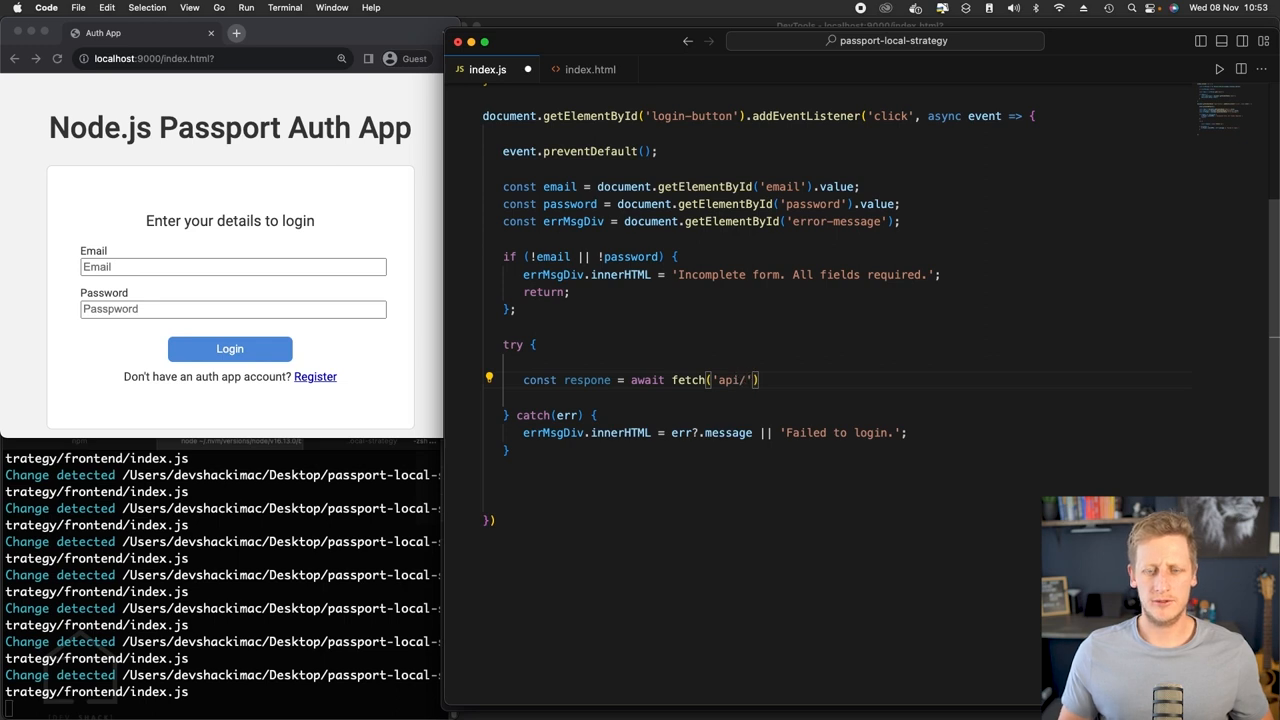
pyautogui.write('lg')
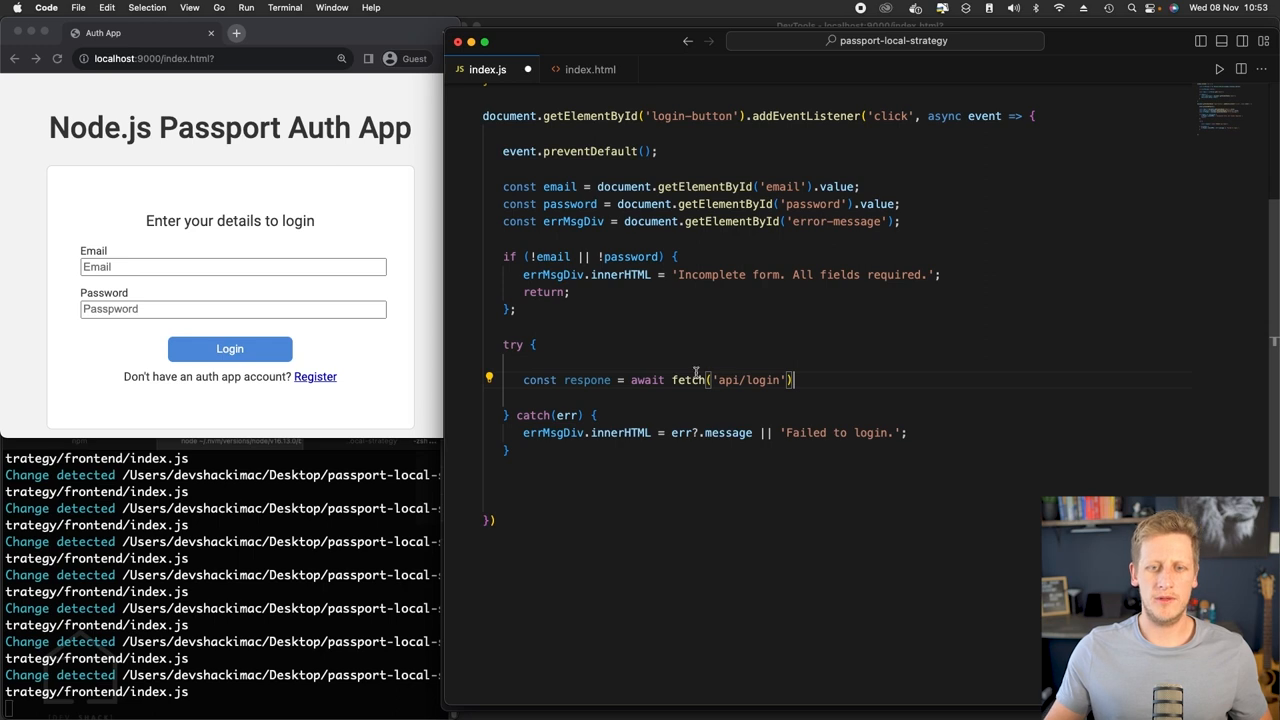
pyautogui.doubleClick(750, 380)
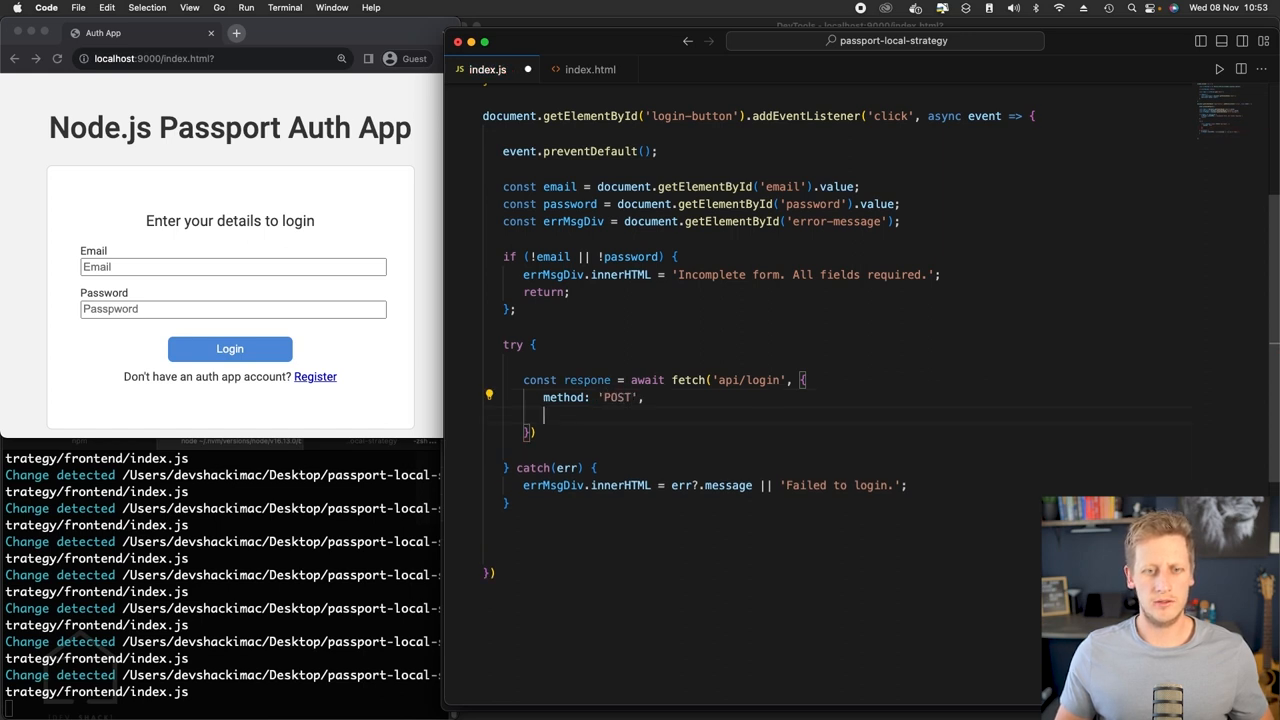
# Add headers { 'Content-Type': 'application/json' } and a body: JSON.stringify({ to the fetch options
pyautogui.write('headers: {')
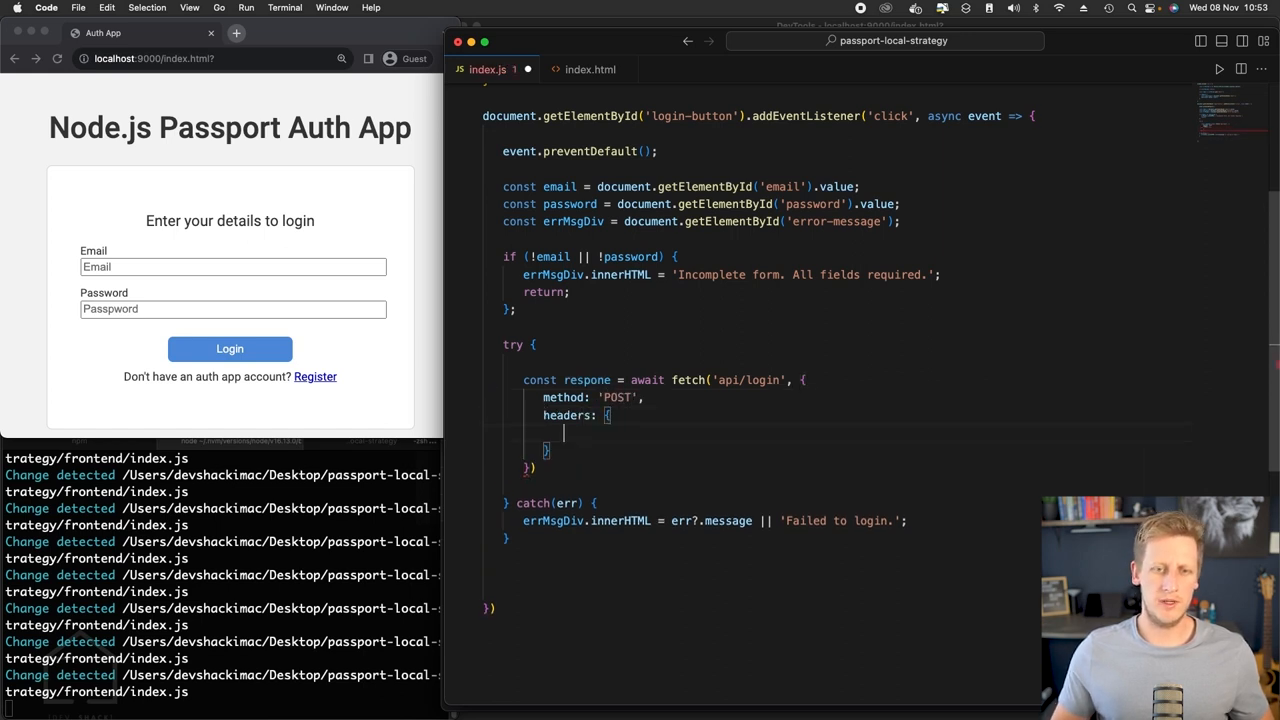
pyautogui.write("'Content-Ty")
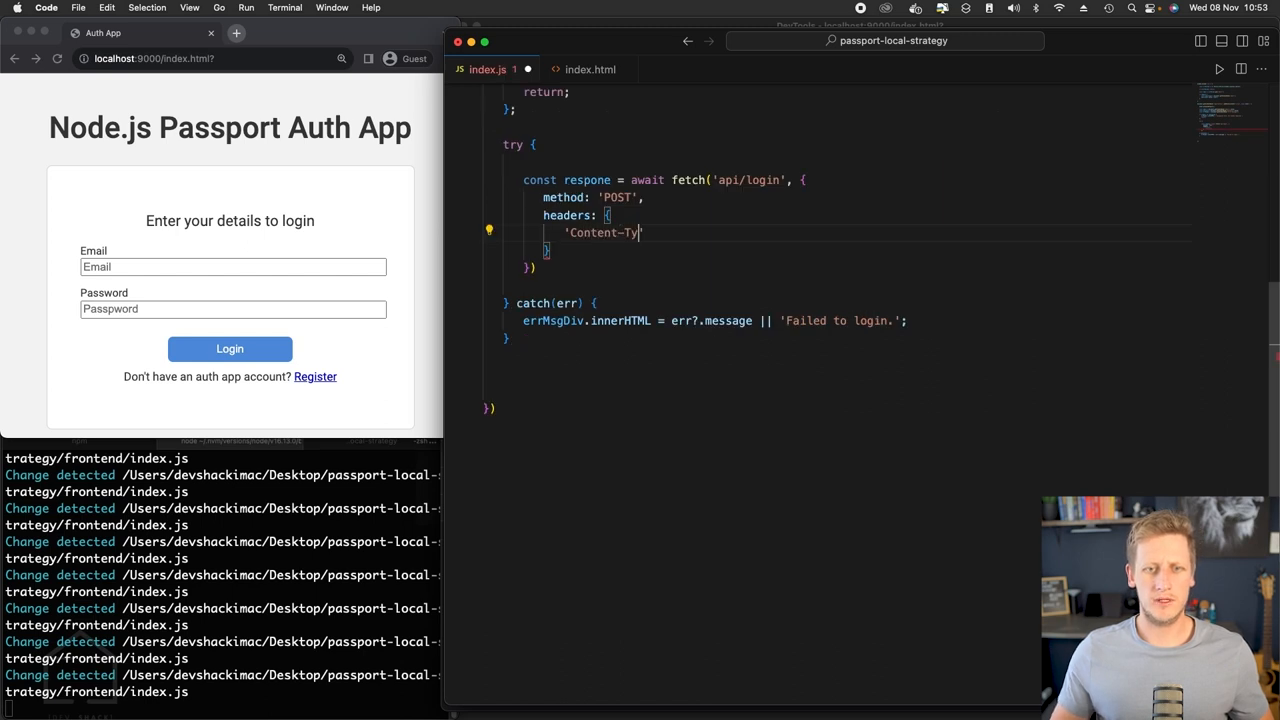
pyautogui.write("pe': 'a")
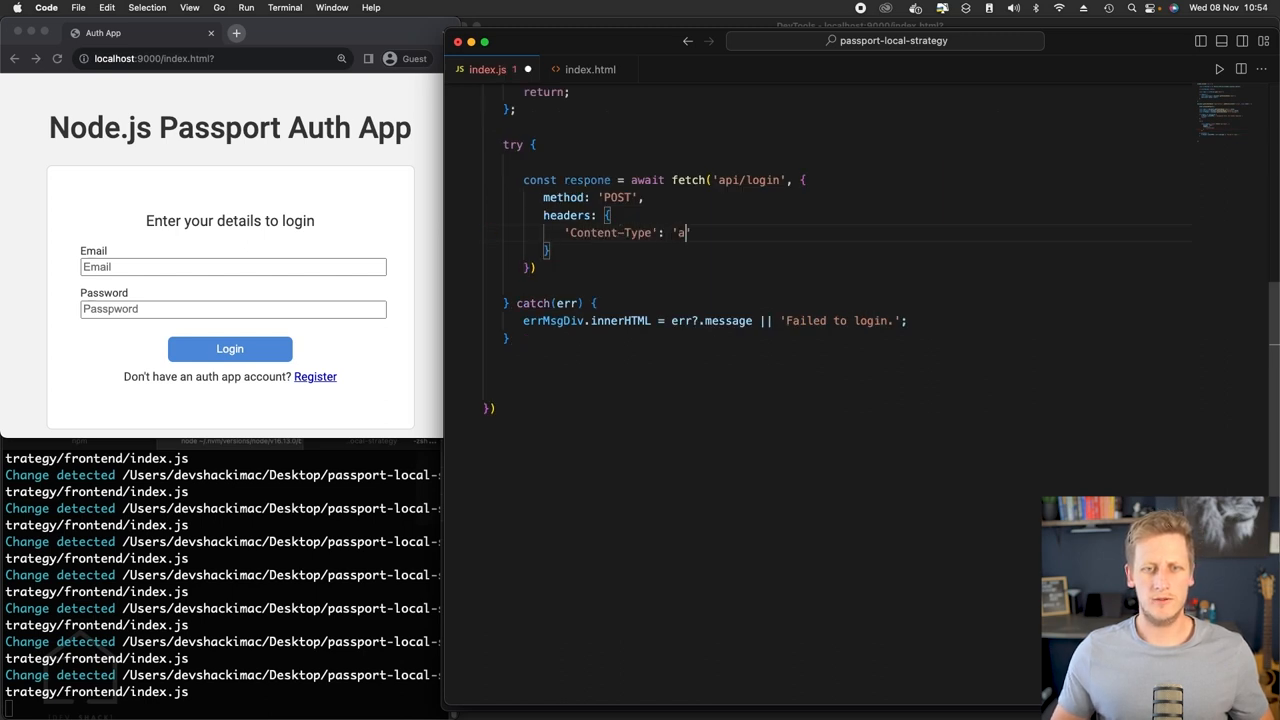
pyautogui.write('pplication/json')
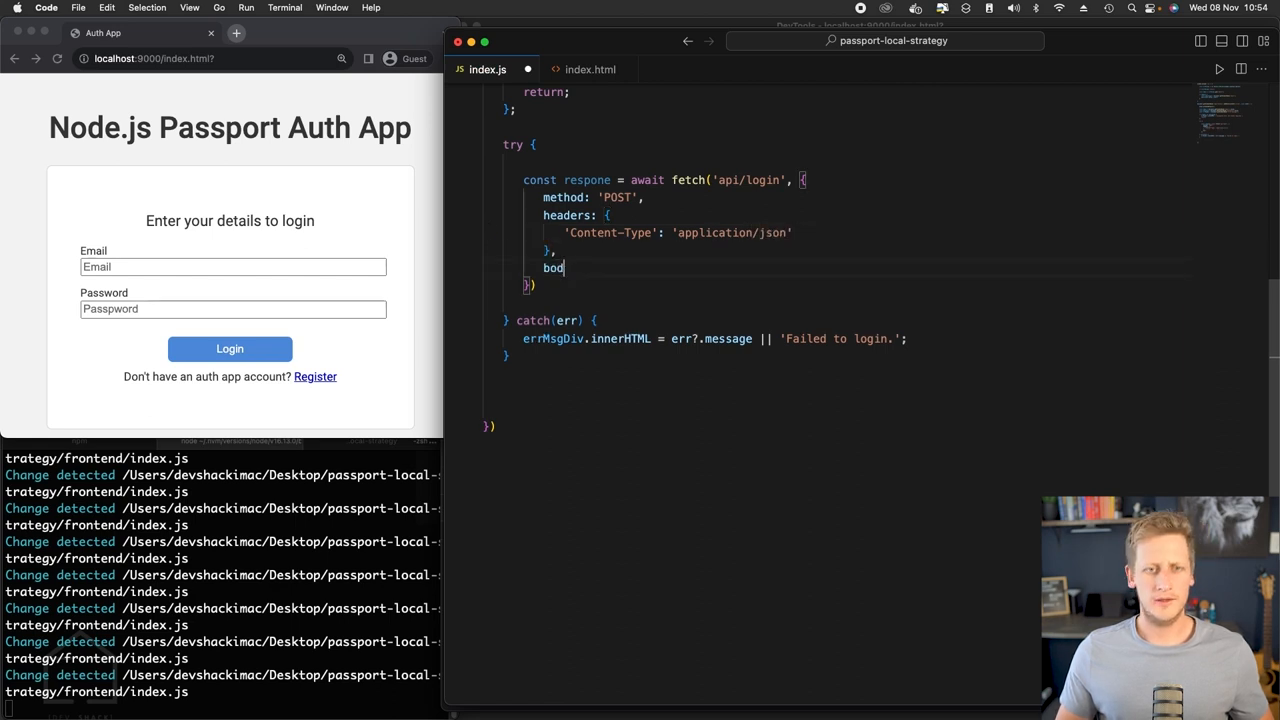
pyautogui.write('y:')
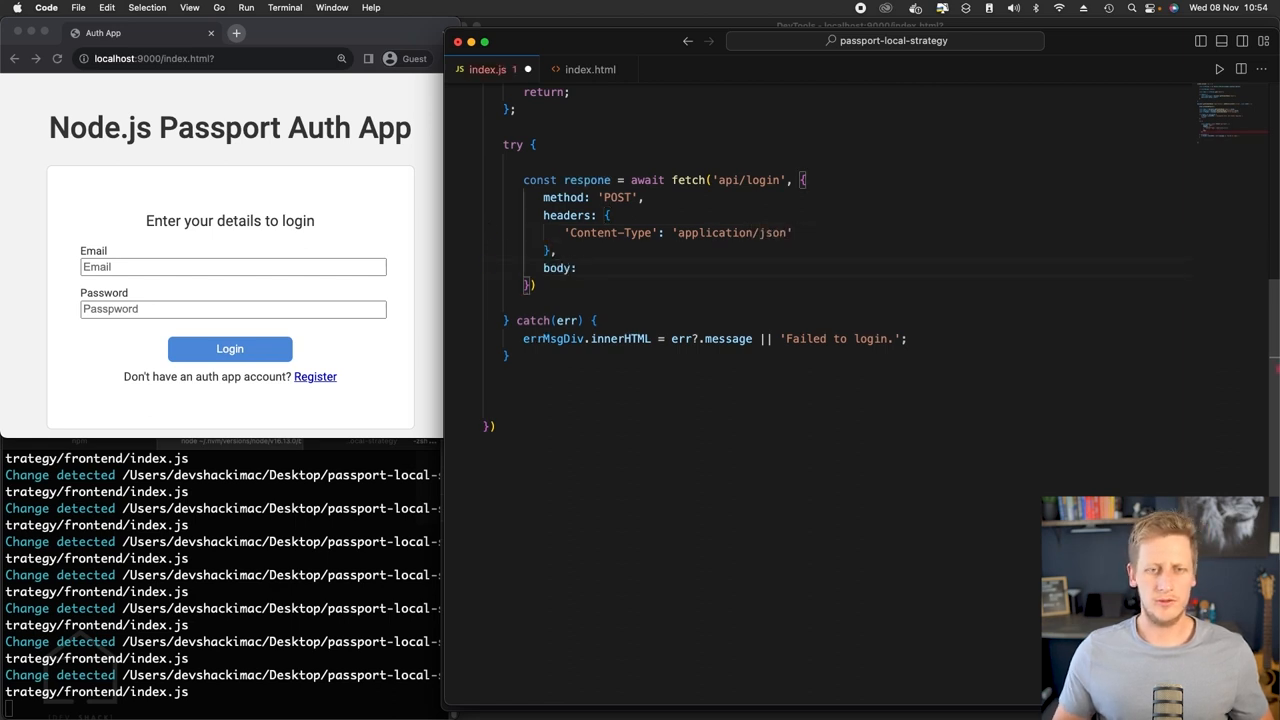
pyautogui.write('JSON.stringifyq')
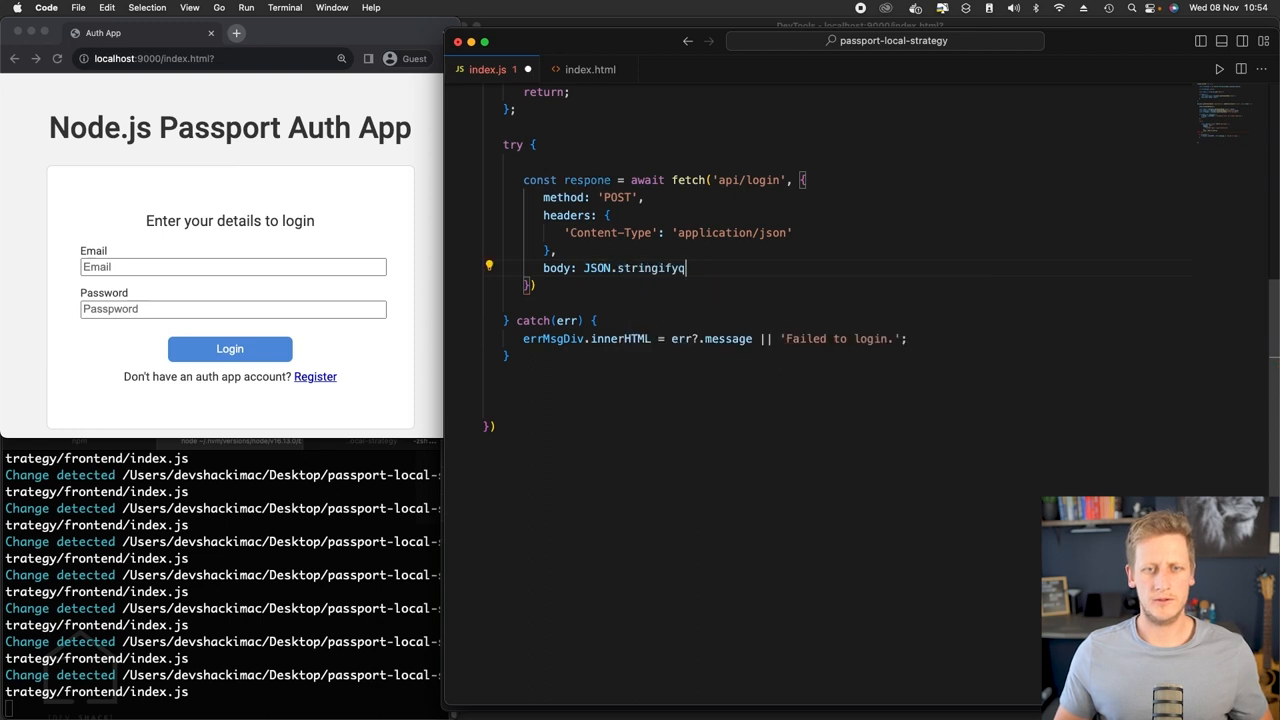
pyautogui.write('{')
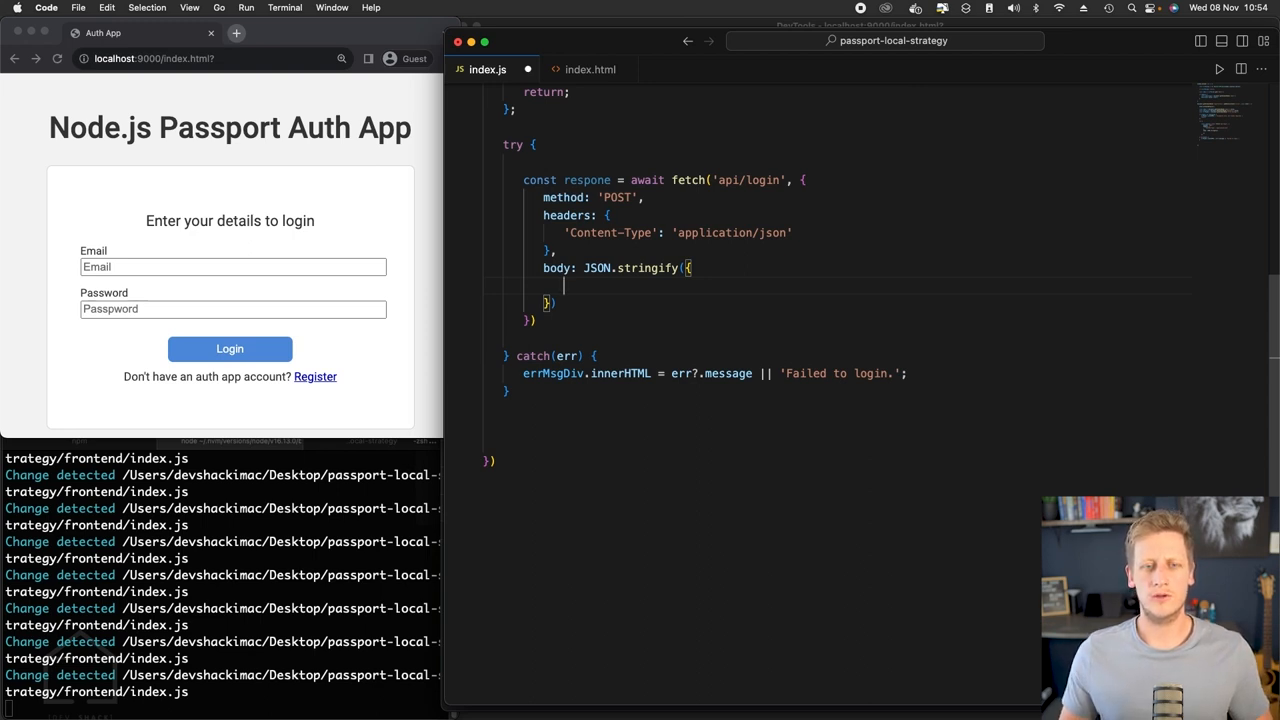
# Put username: email and password in the stringified body, then begin a credentials option
pyautogui.write('username:')
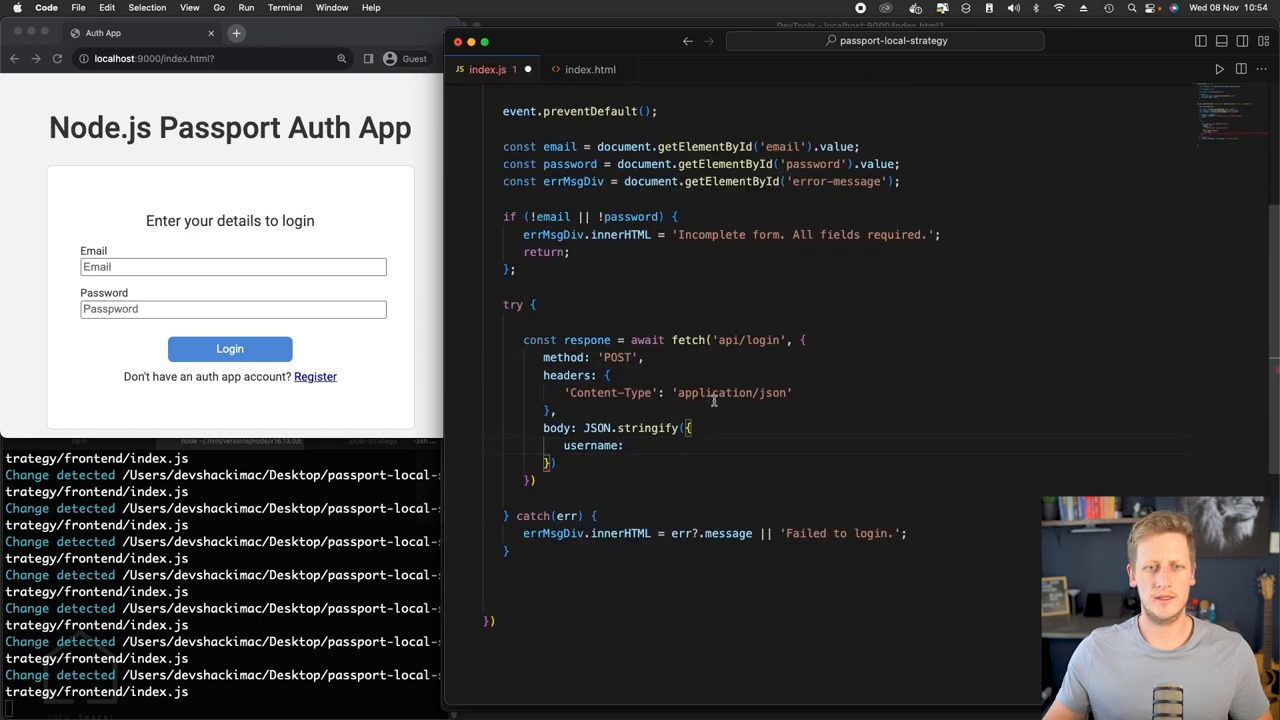
pyautogui.doubleClick(559, 146)
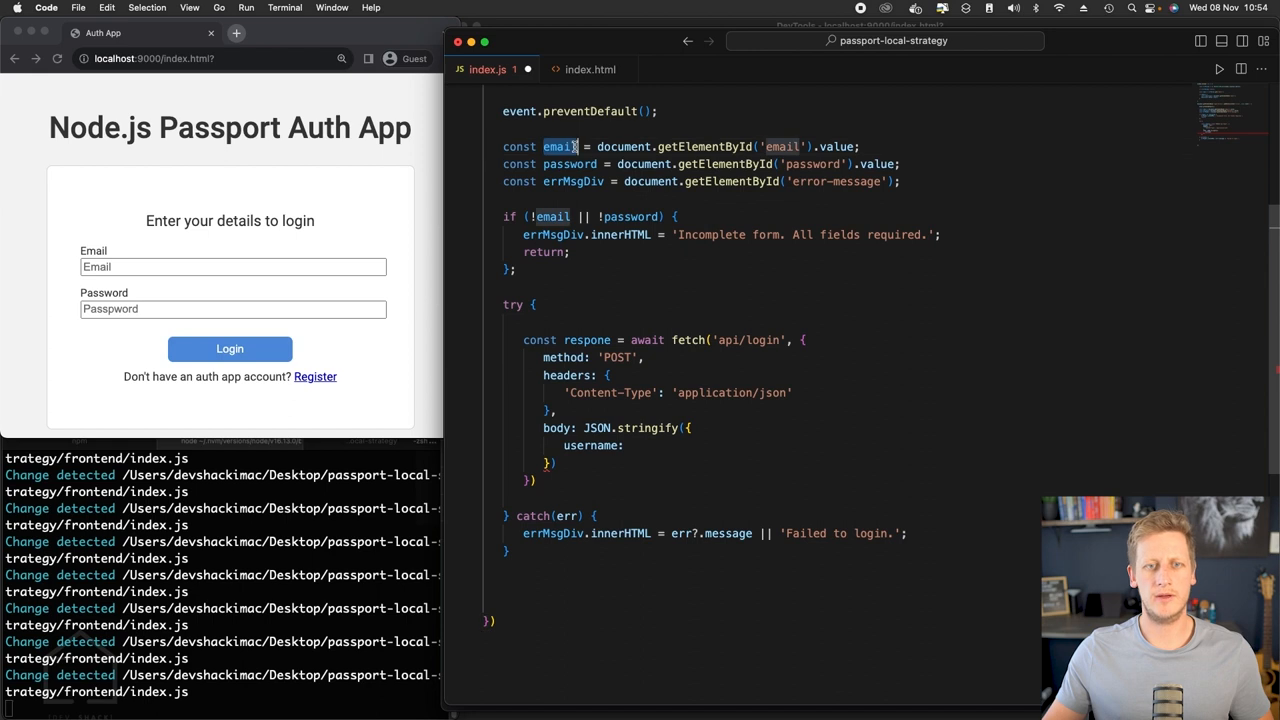
pyautogui.click(633, 445)
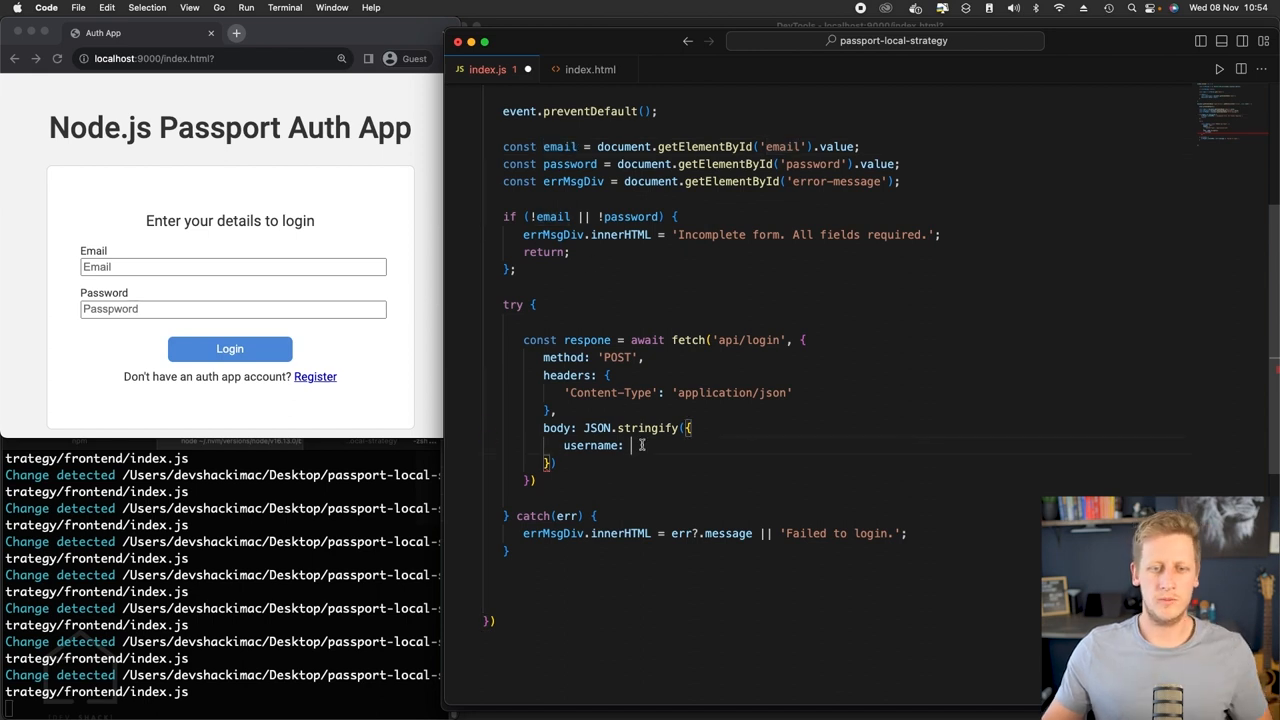
pyautogui.write('email,')
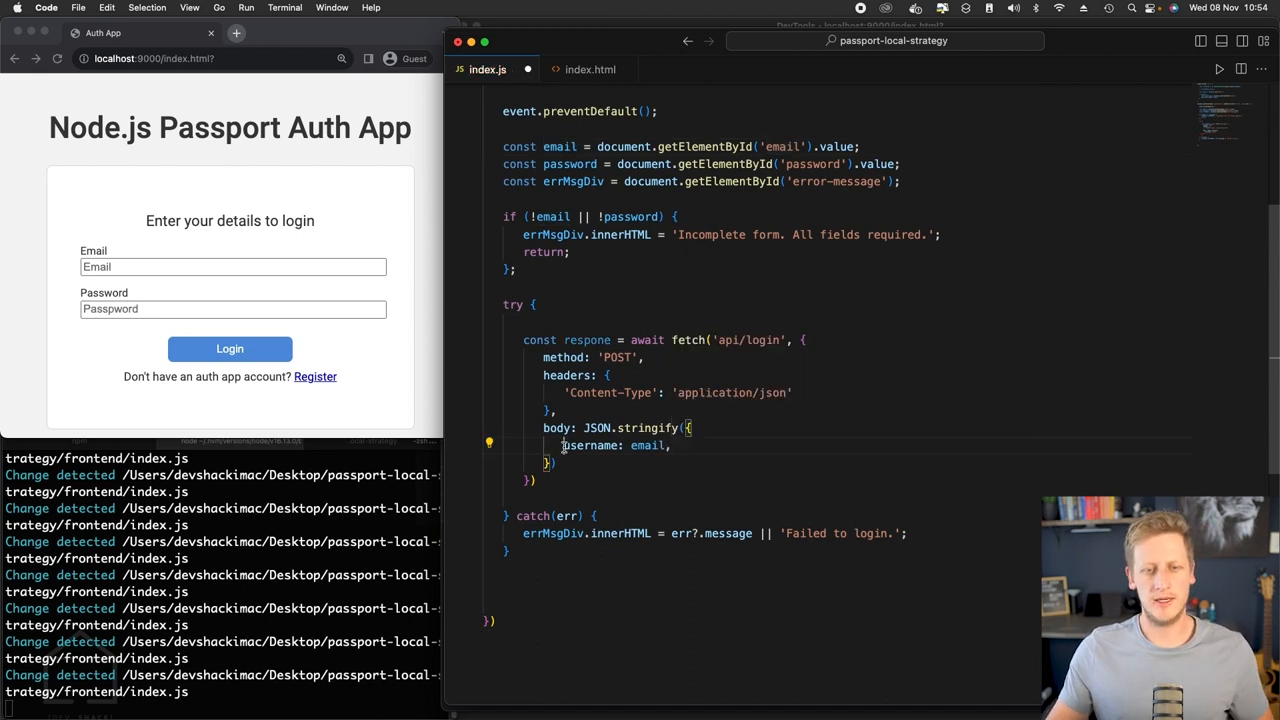
pyautogui.doubleClick(590, 445)
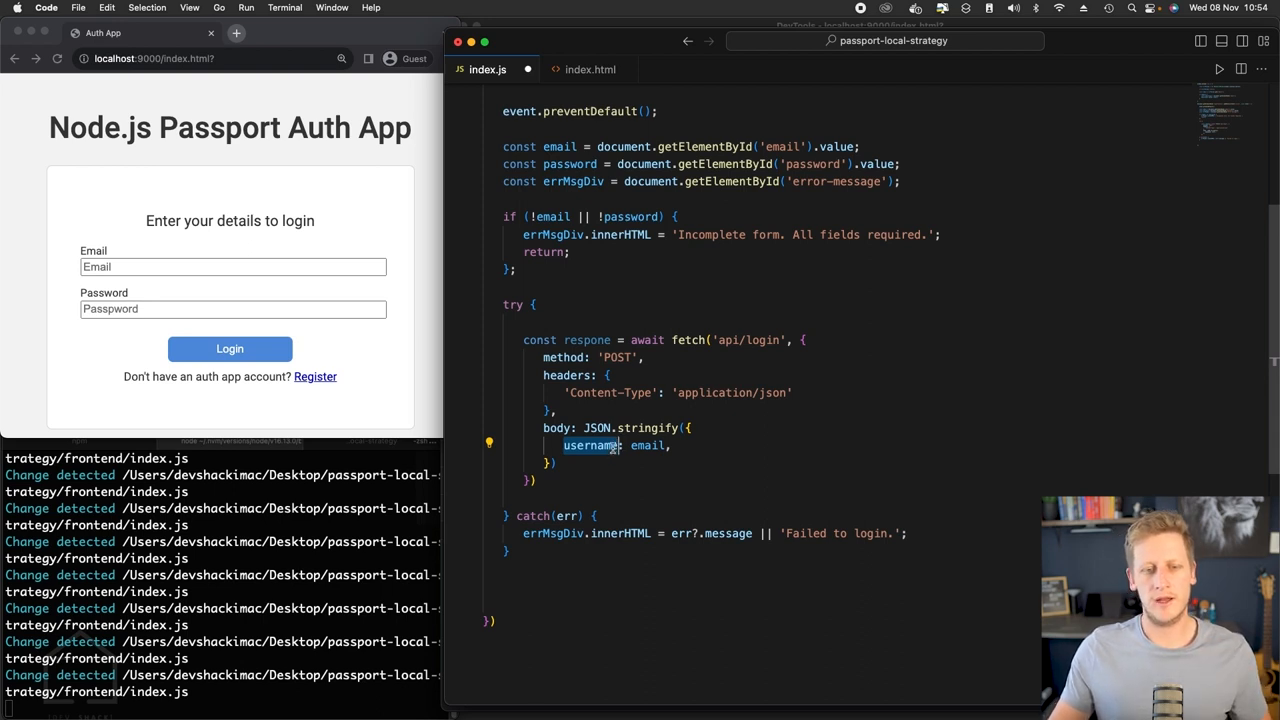
pyautogui.write('pass')
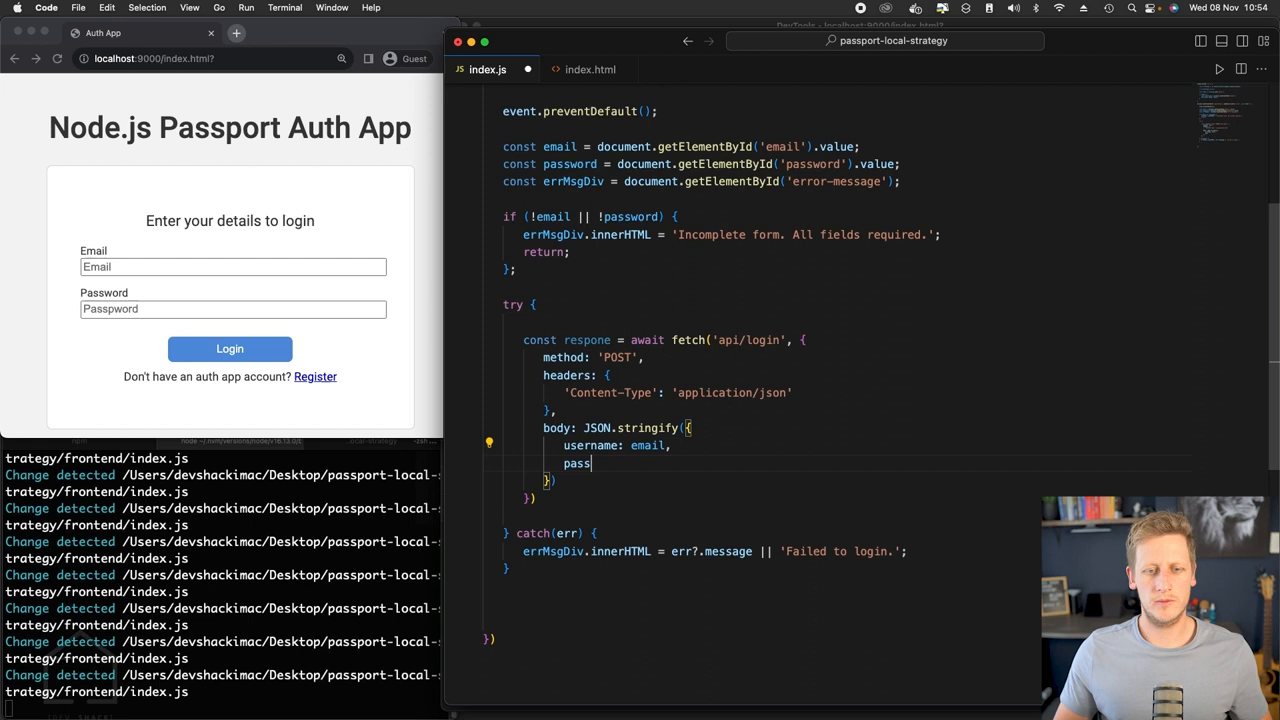
pyautogui.write('word')
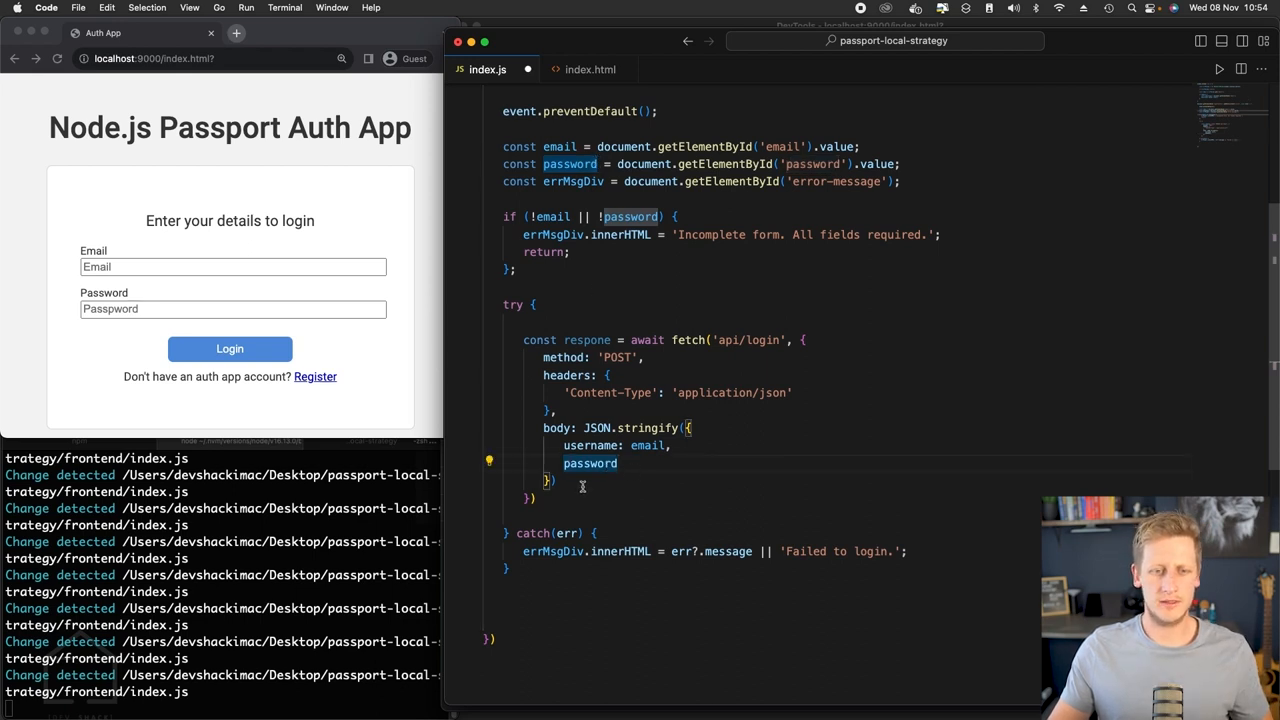
pyautogui.write("credentials: 'includ")
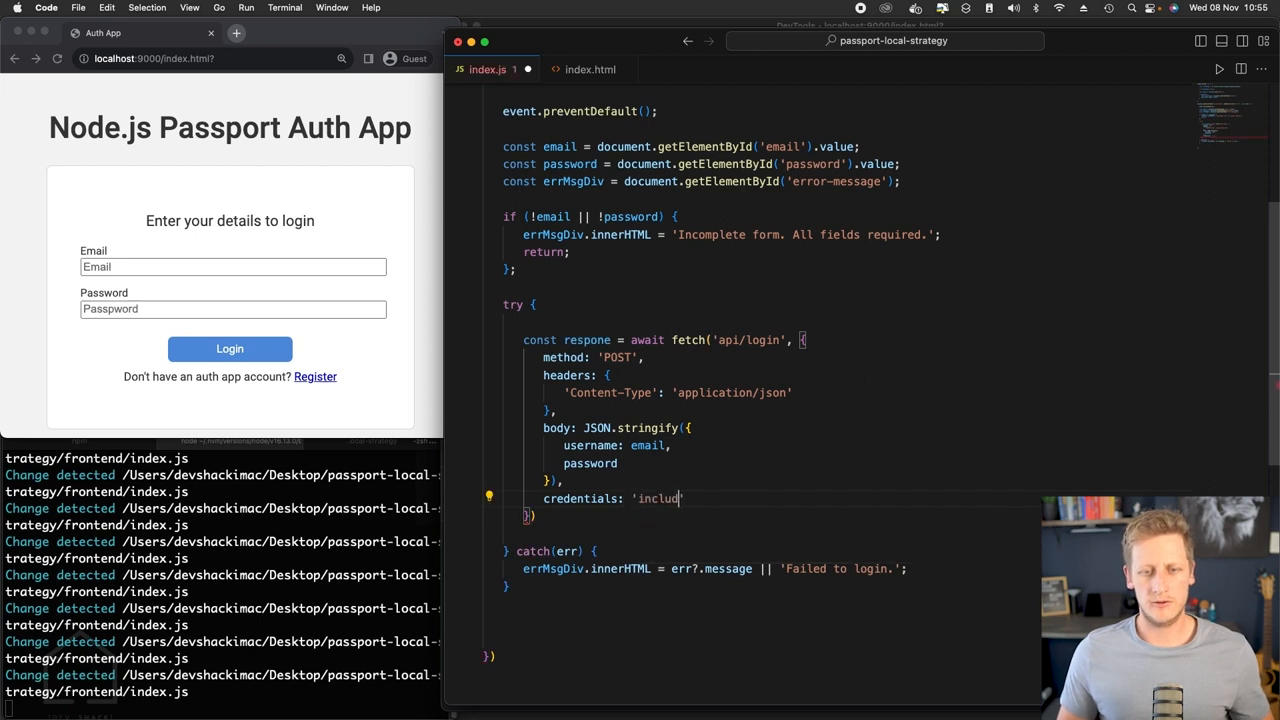
pyautogui.write('e')
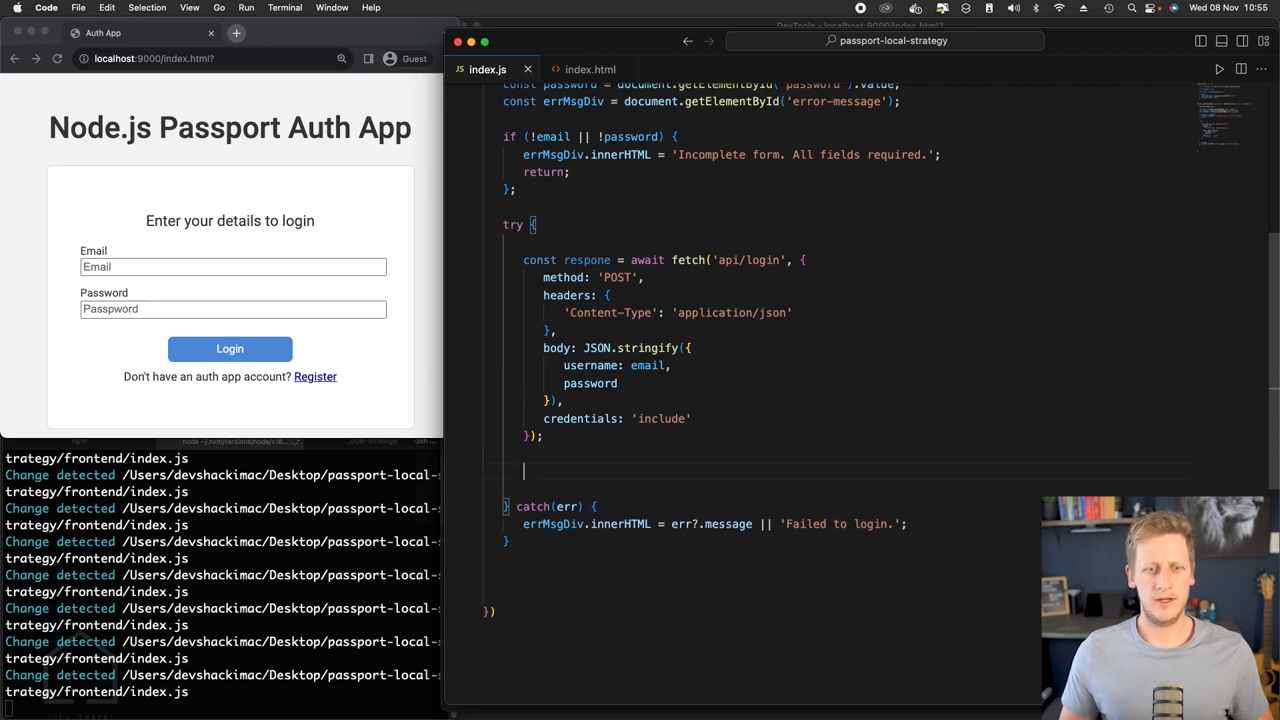
pyautogui.write('debugger')
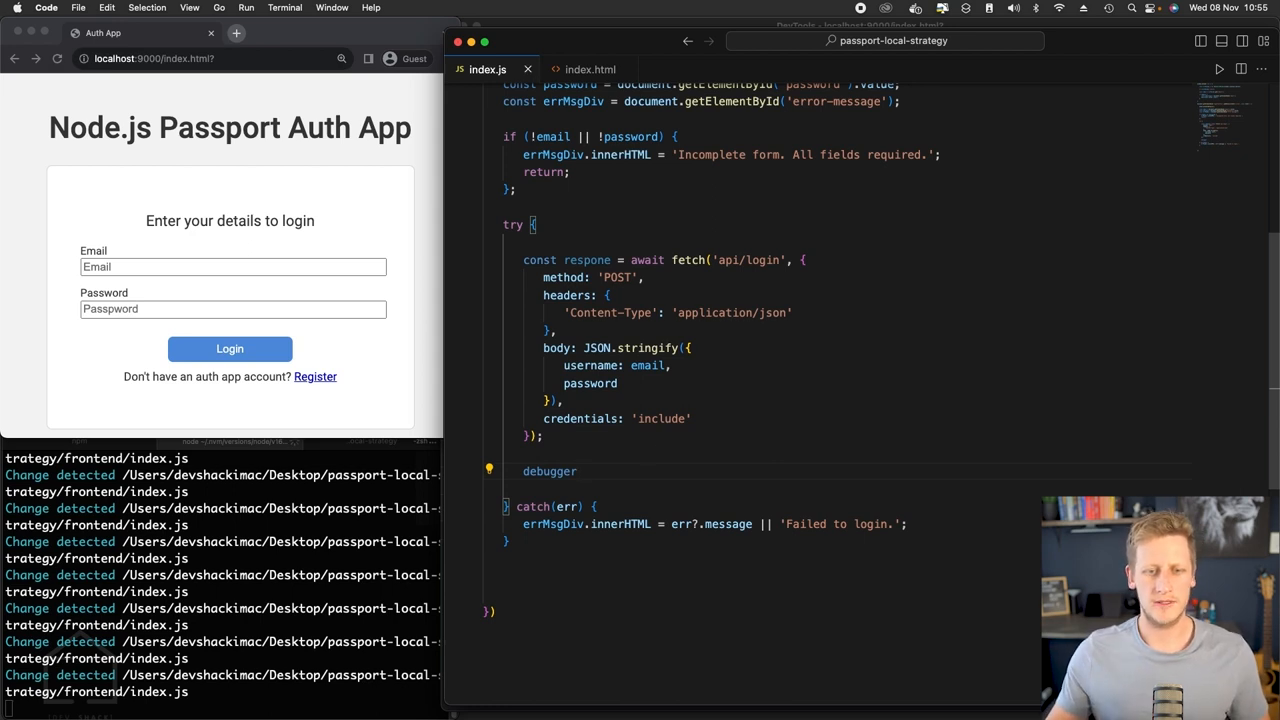
pyautogui.write('test')
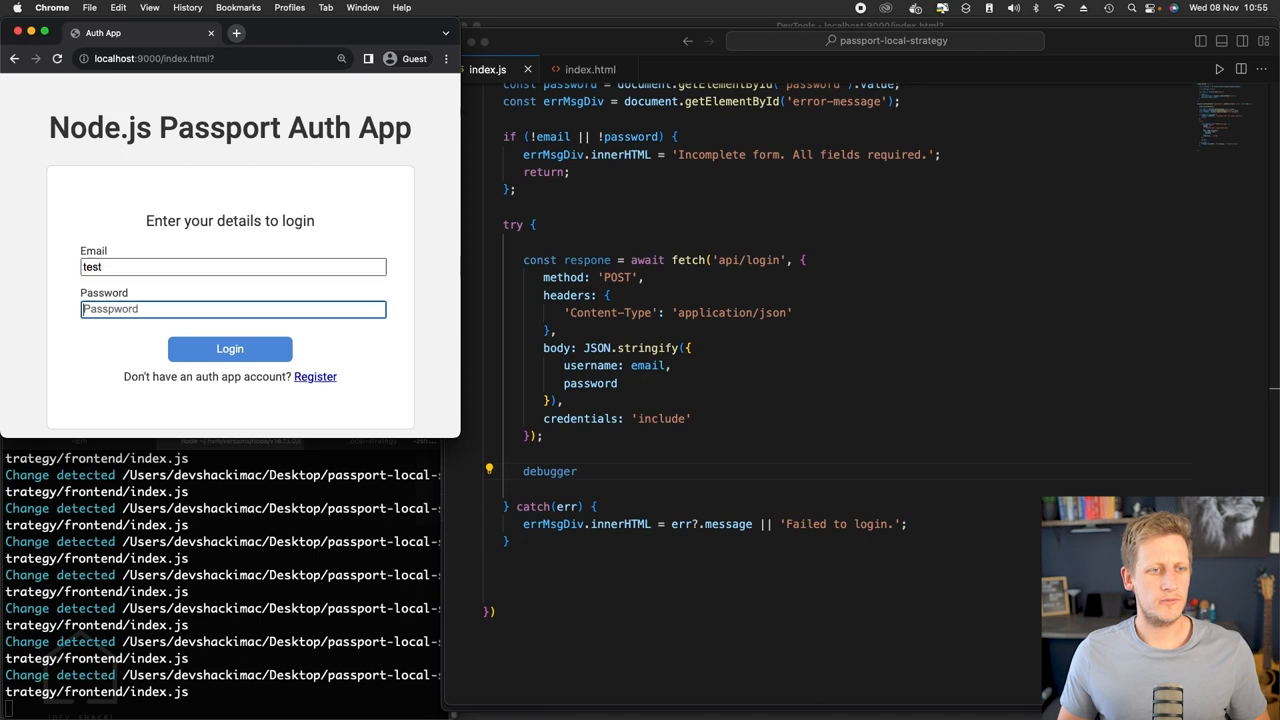
pyautogui.write('test')
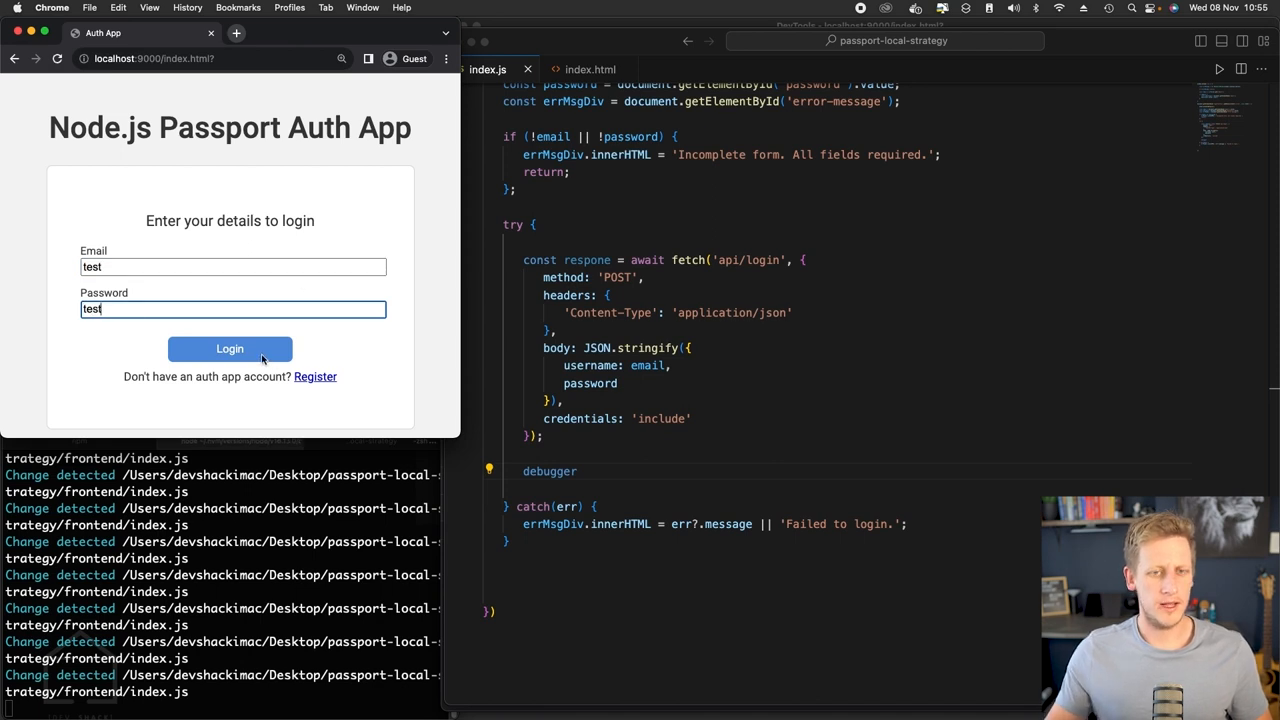
# Submit the login, see the 401 Unauthorized response at the debugger, and show network requests
pyautogui.click(230, 348)
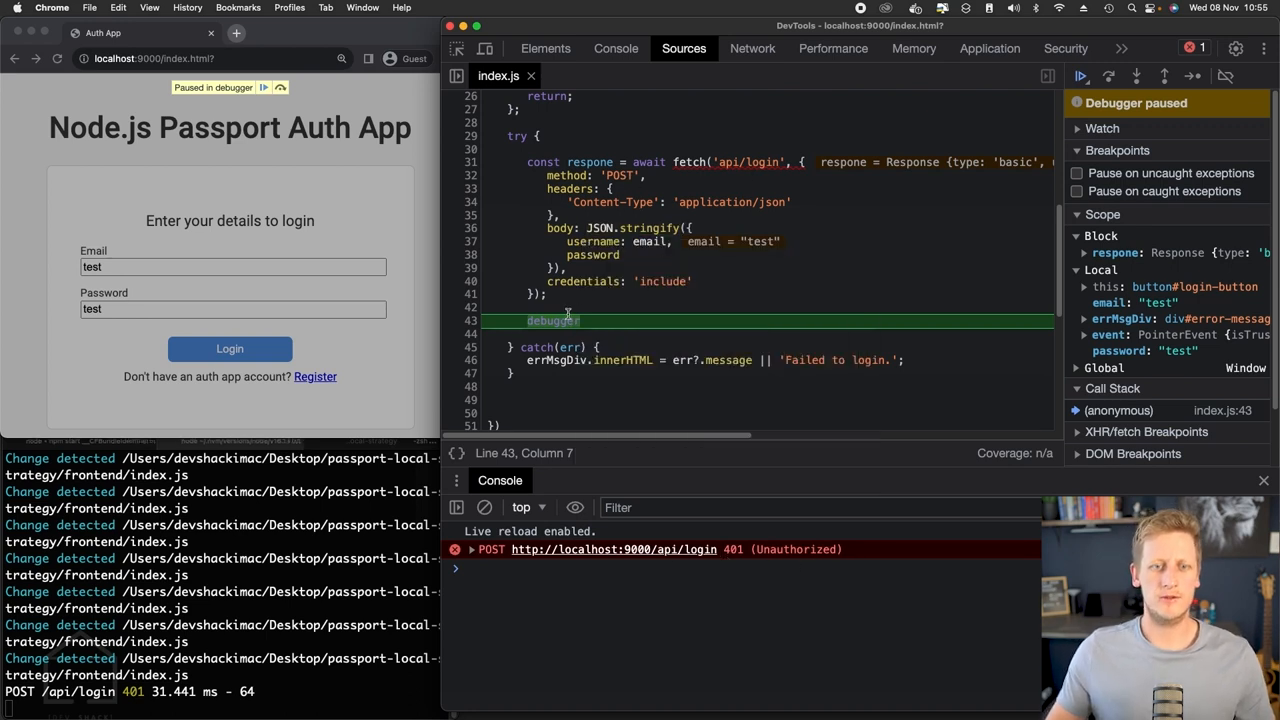
pyautogui.moveTo(589, 161)
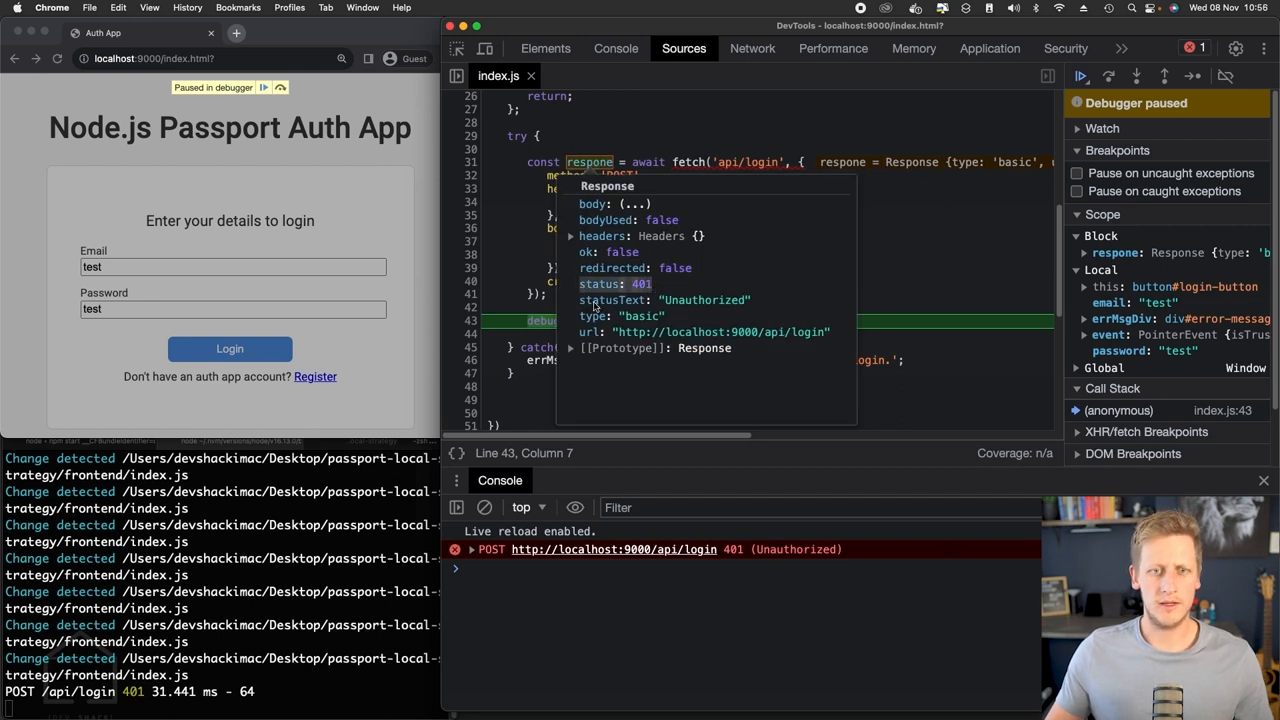
pyautogui.click(752, 48)
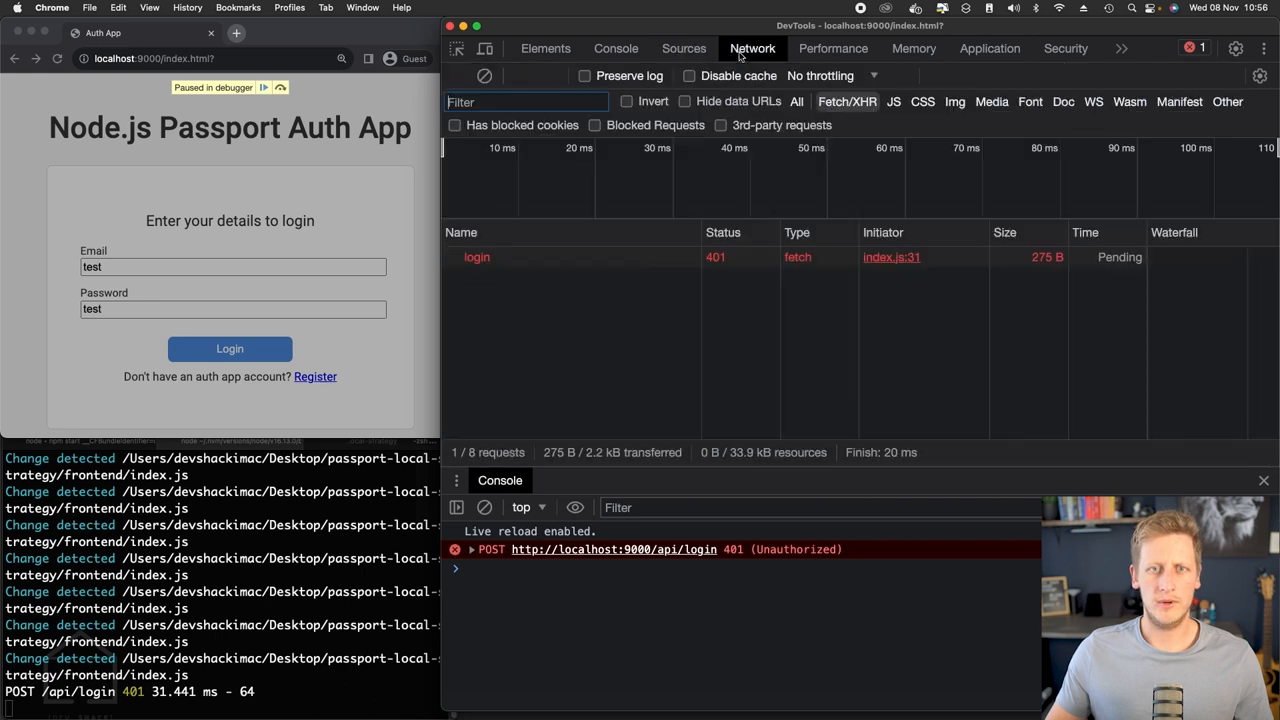
# Check the login request's test payload and 401 Unauthorized headers, then return to Sources
pyautogui.click(477, 257)
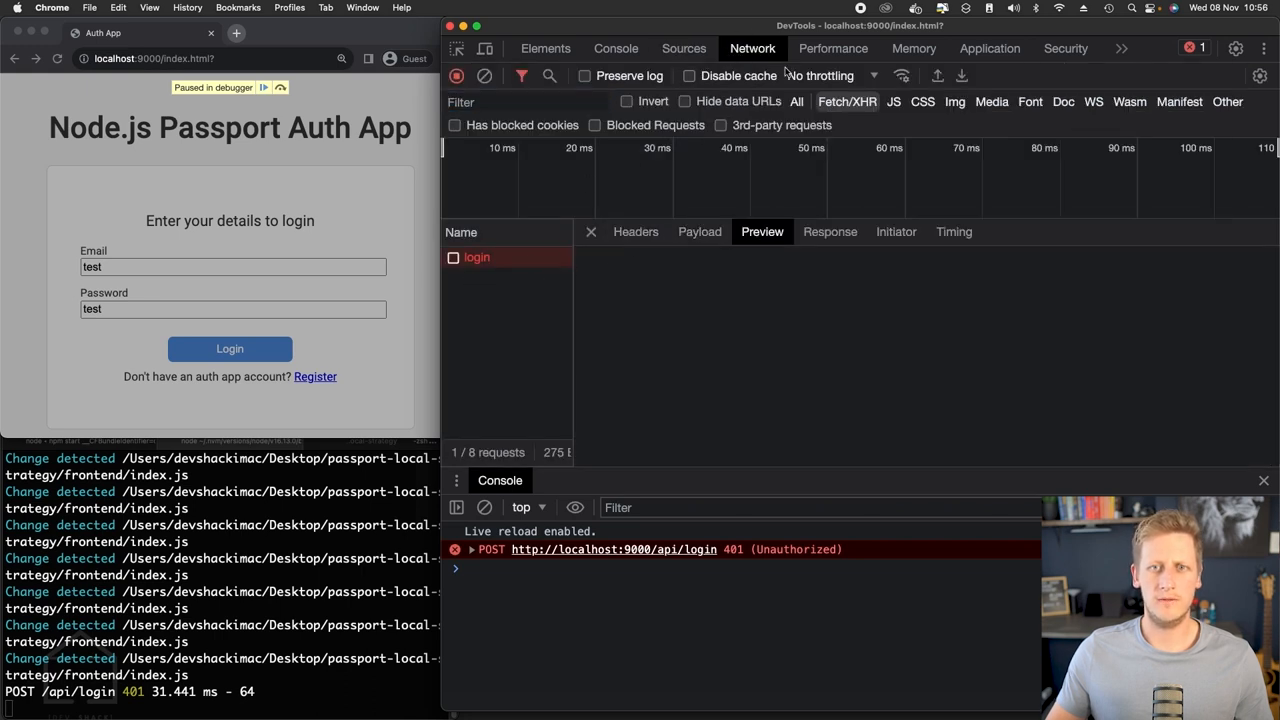
pyautogui.click(699, 231)
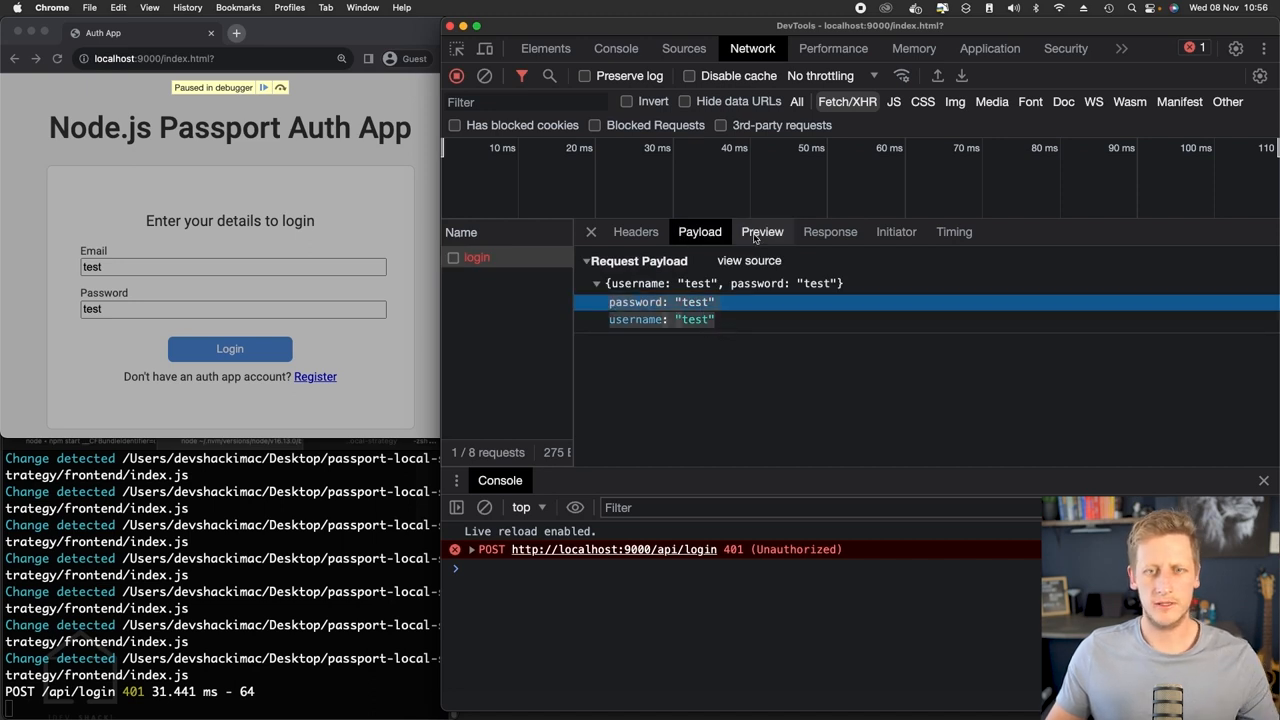
pyautogui.click(636, 231)
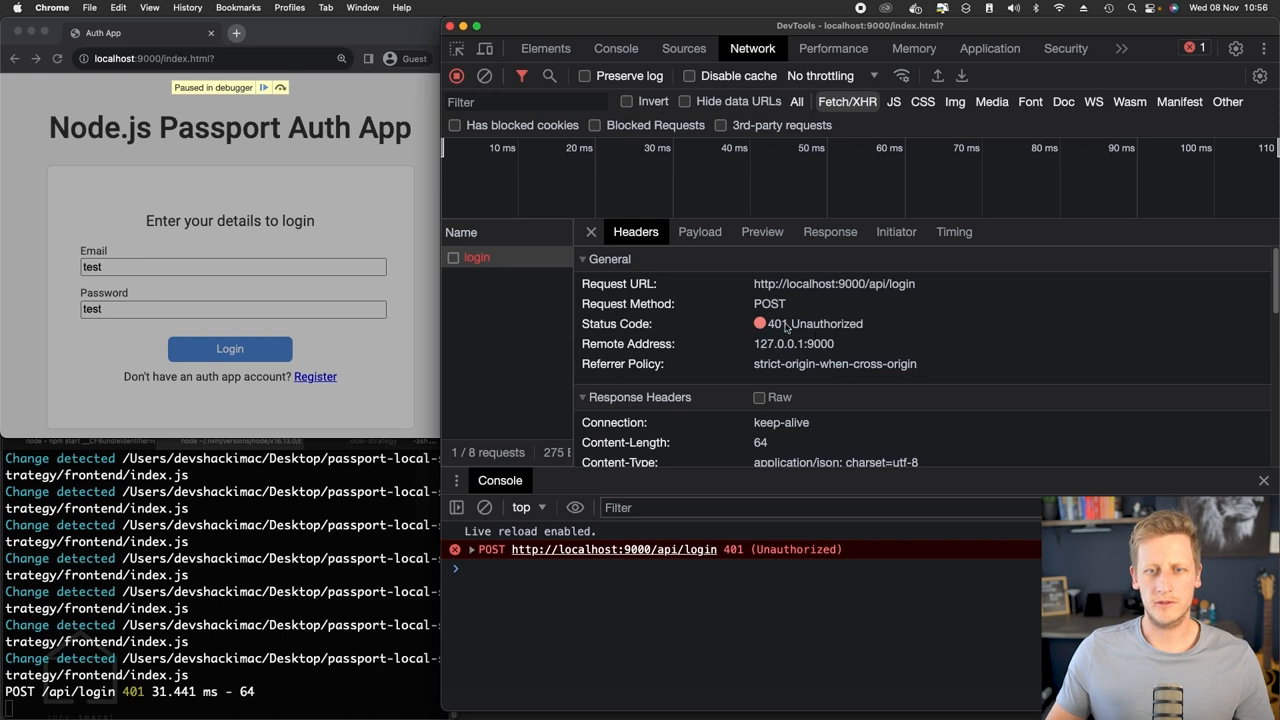
pyautogui.click(683, 48)
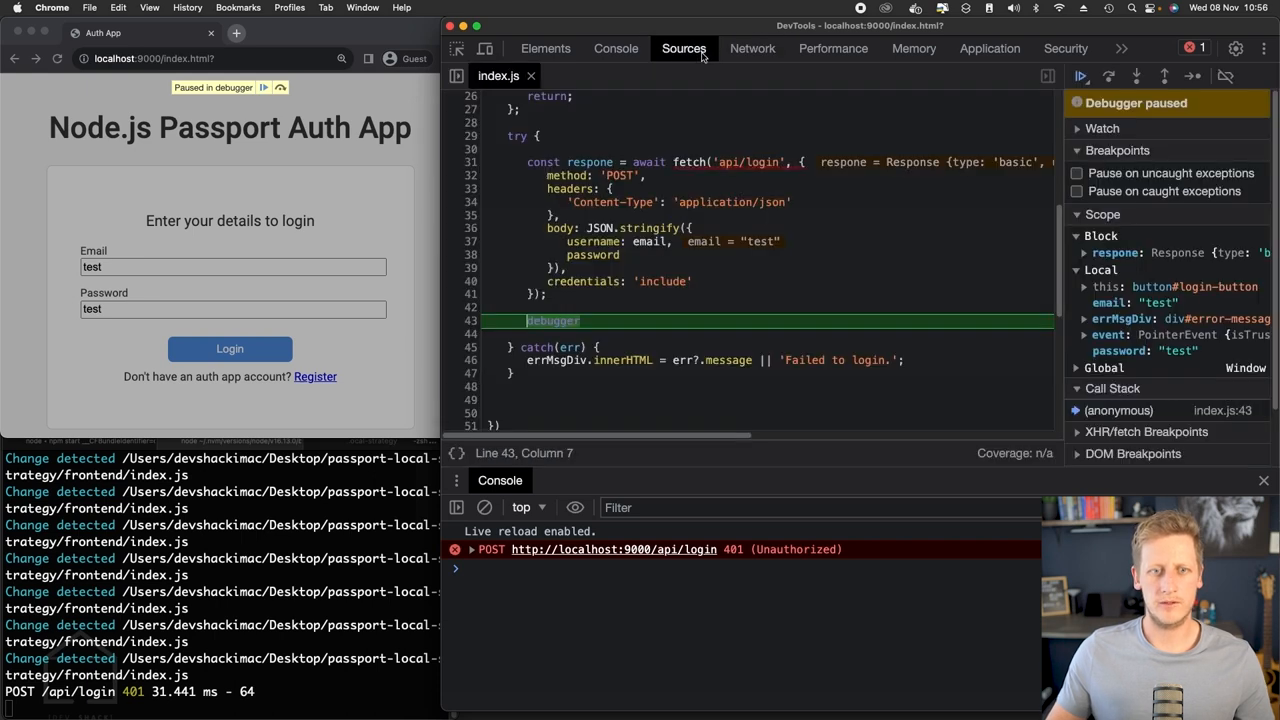
pyautogui.moveTo(254, 128)
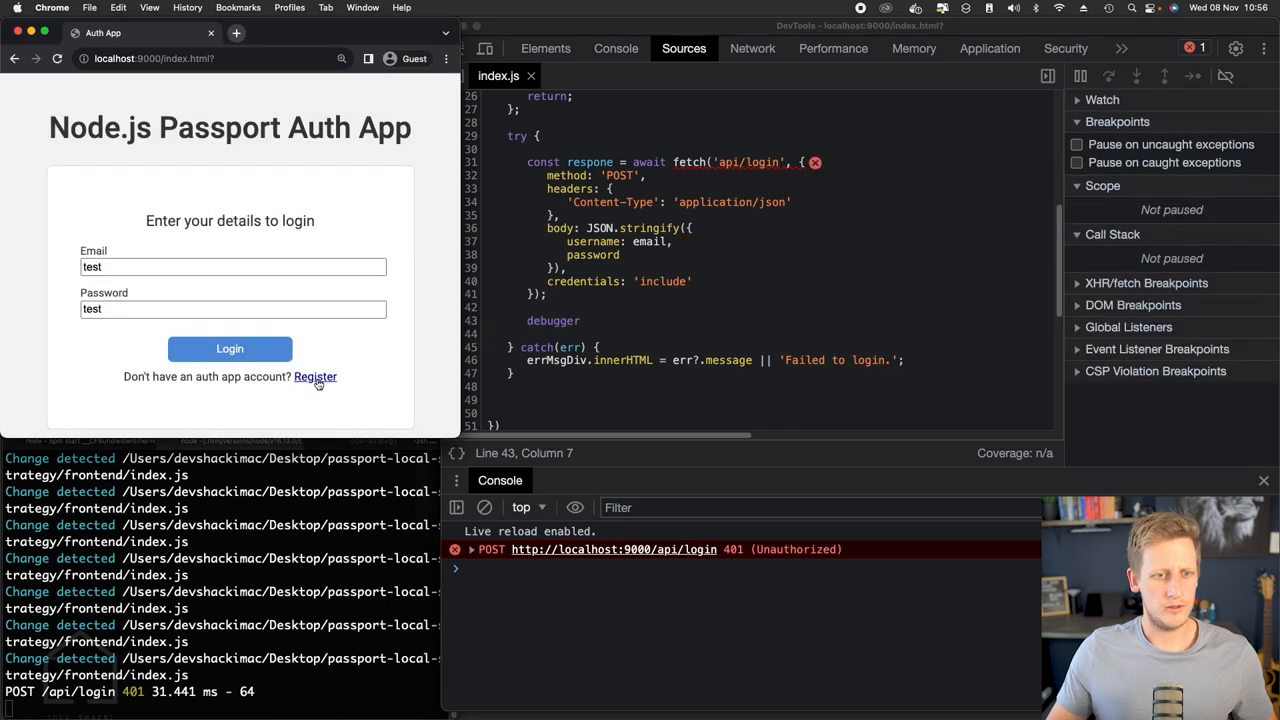
# Register a test user John on the registration page and resume the paused script
pyautogui.click(315, 376)
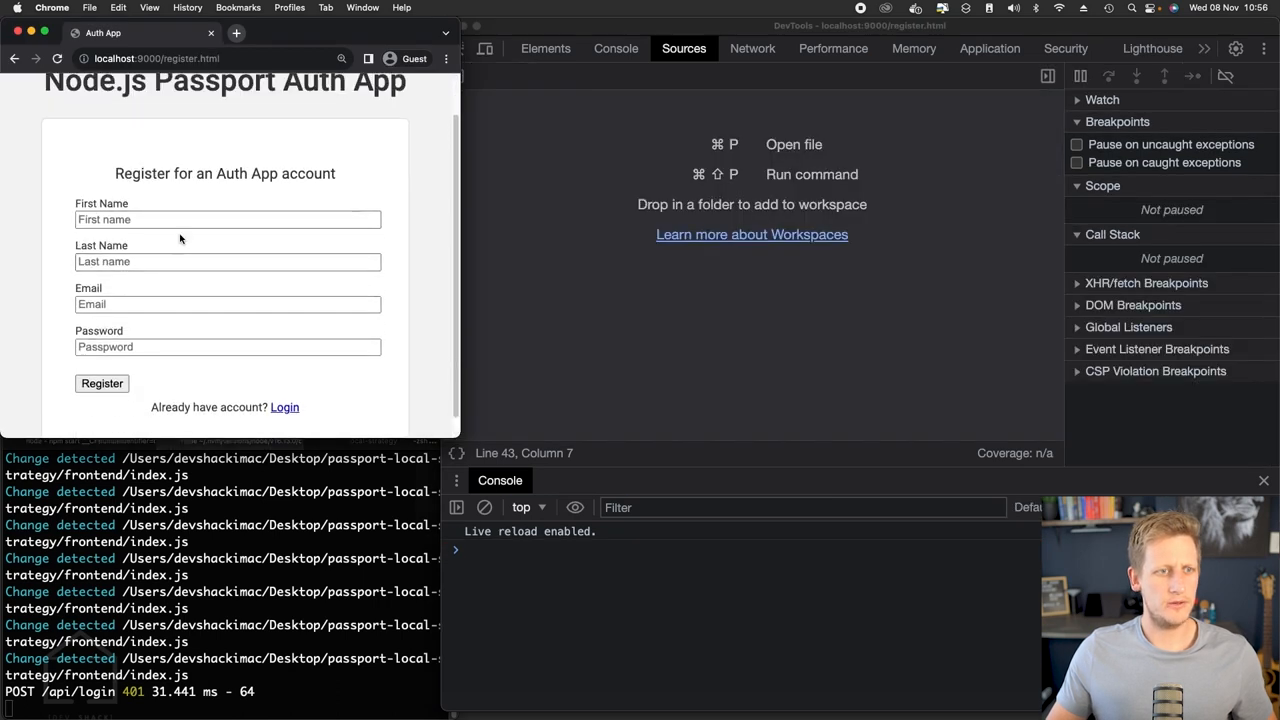
pyautogui.write('John')
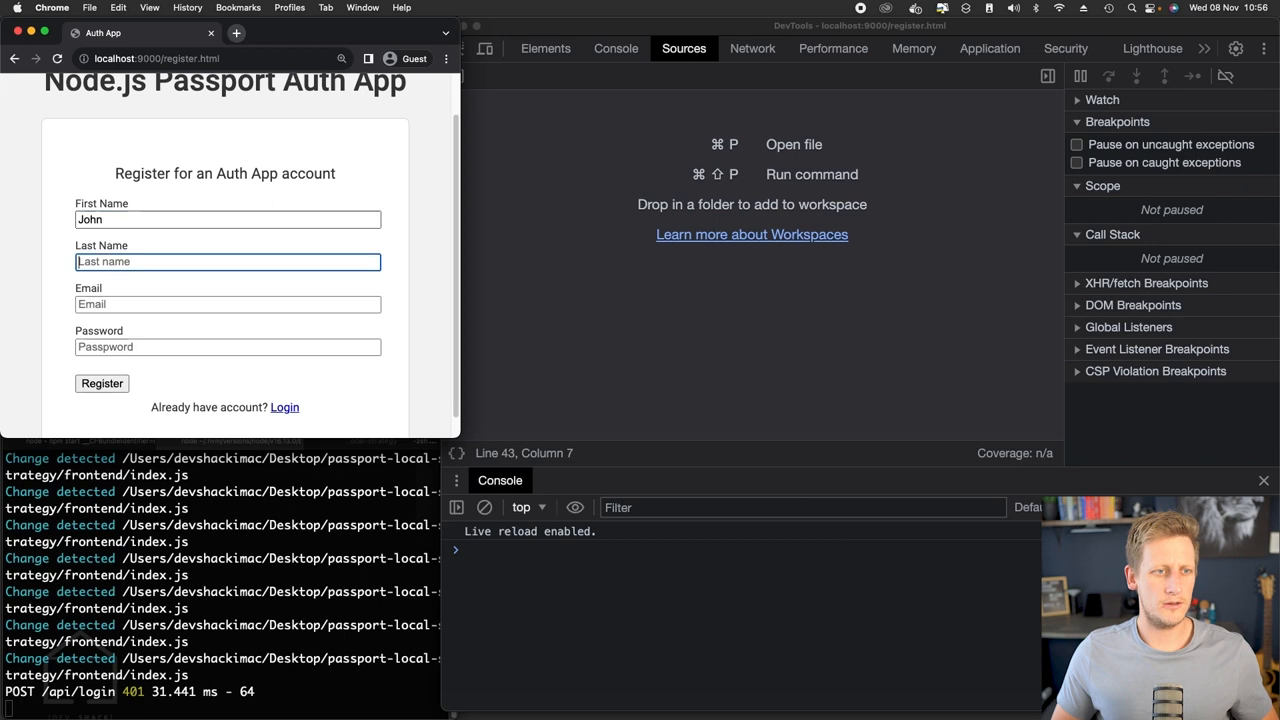
pyautogui.write('john@test.com')
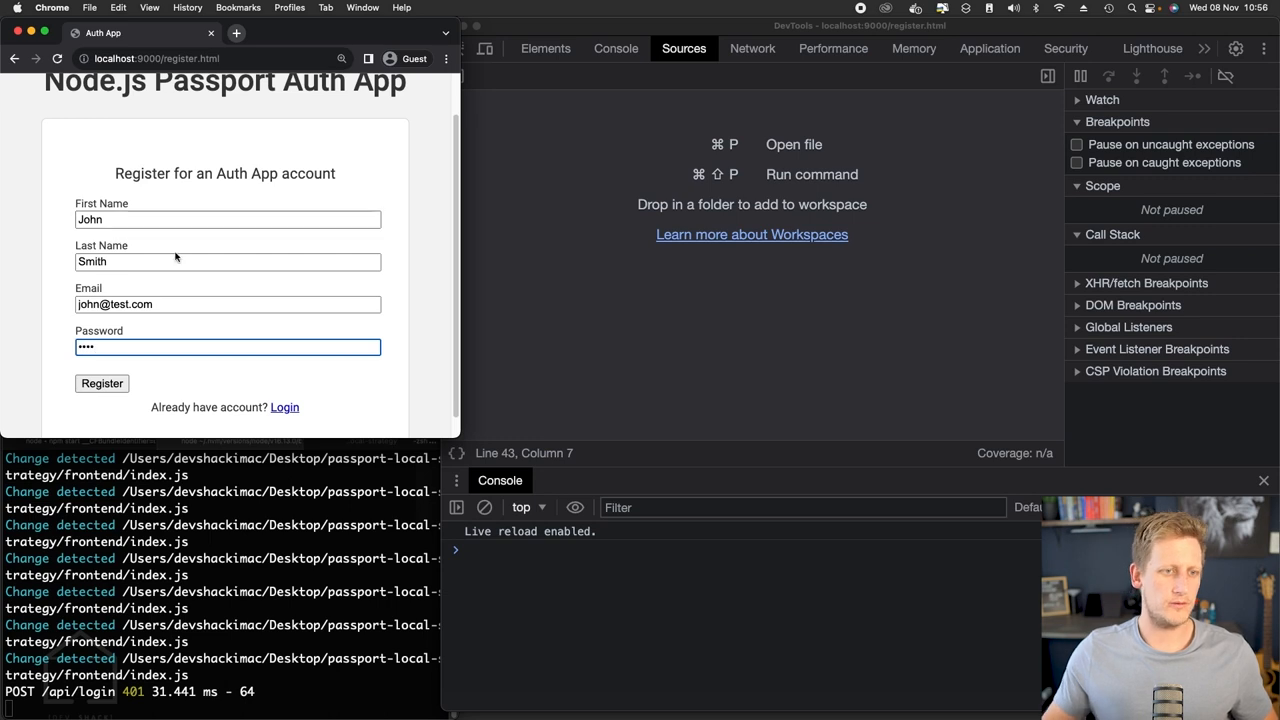
pyautogui.click(101, 383)
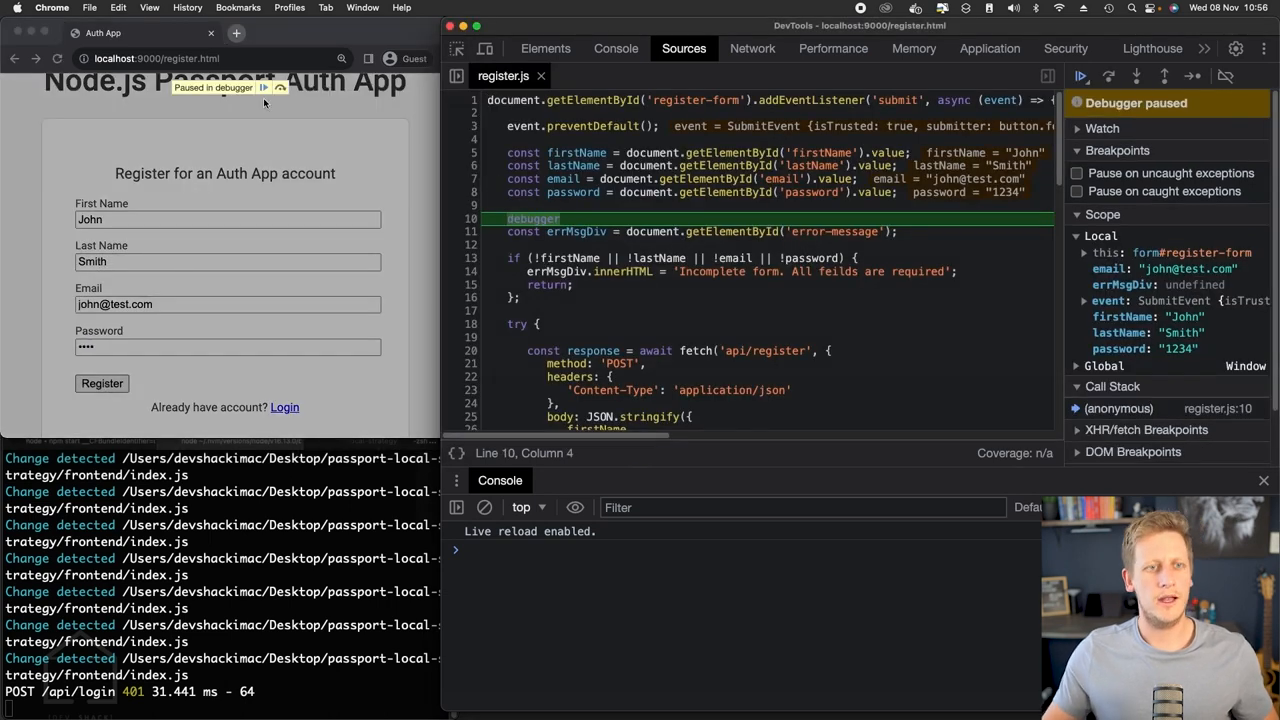
pyautogui.click(1080, 76)
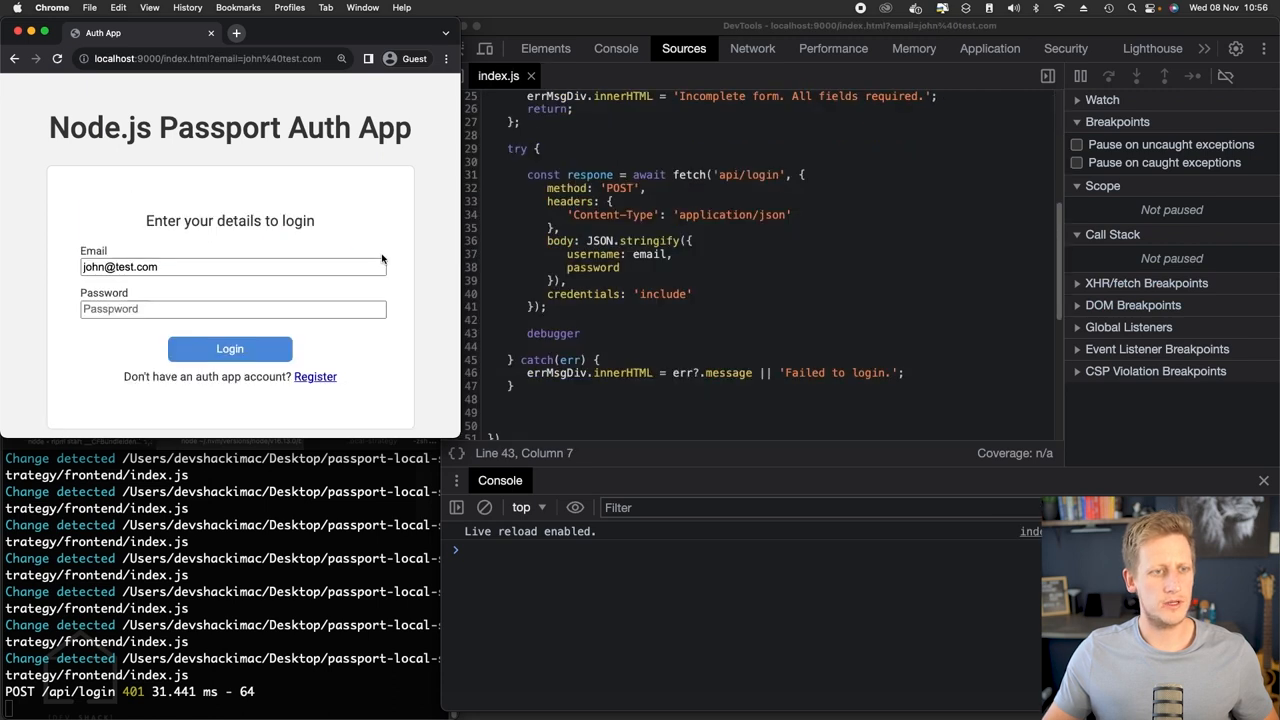
pyautogui.moveTo(98, 196)
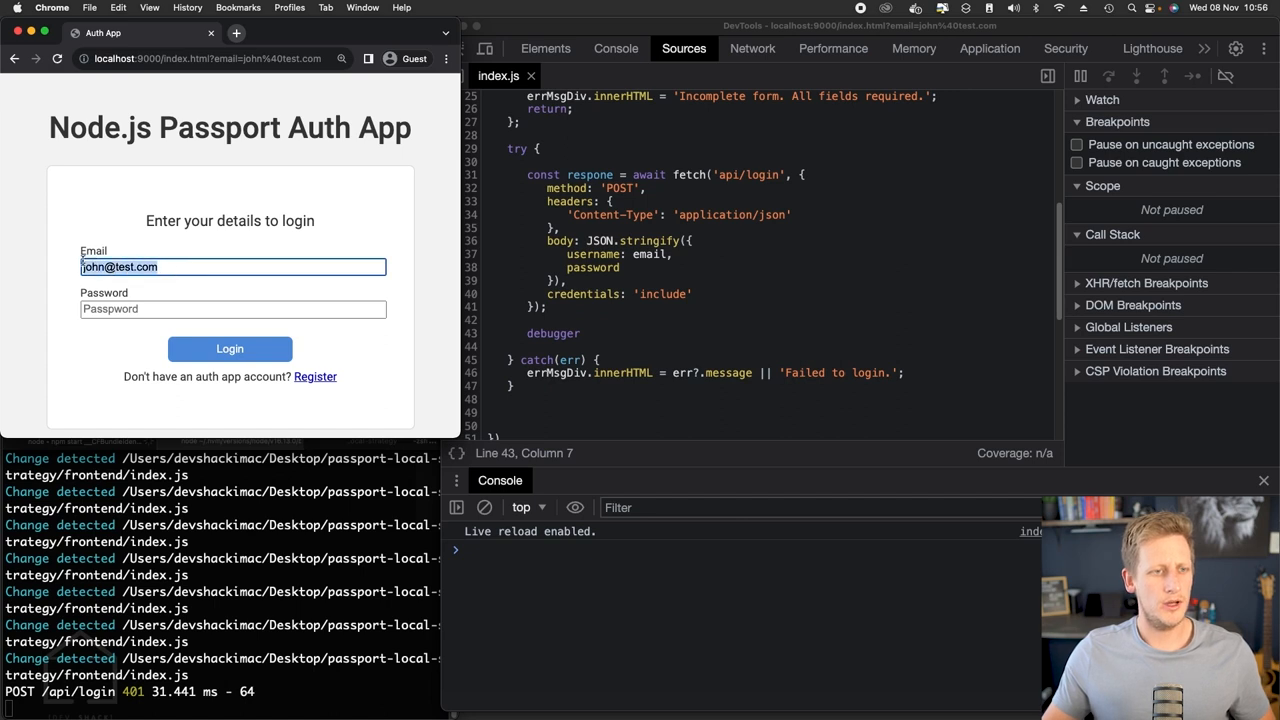
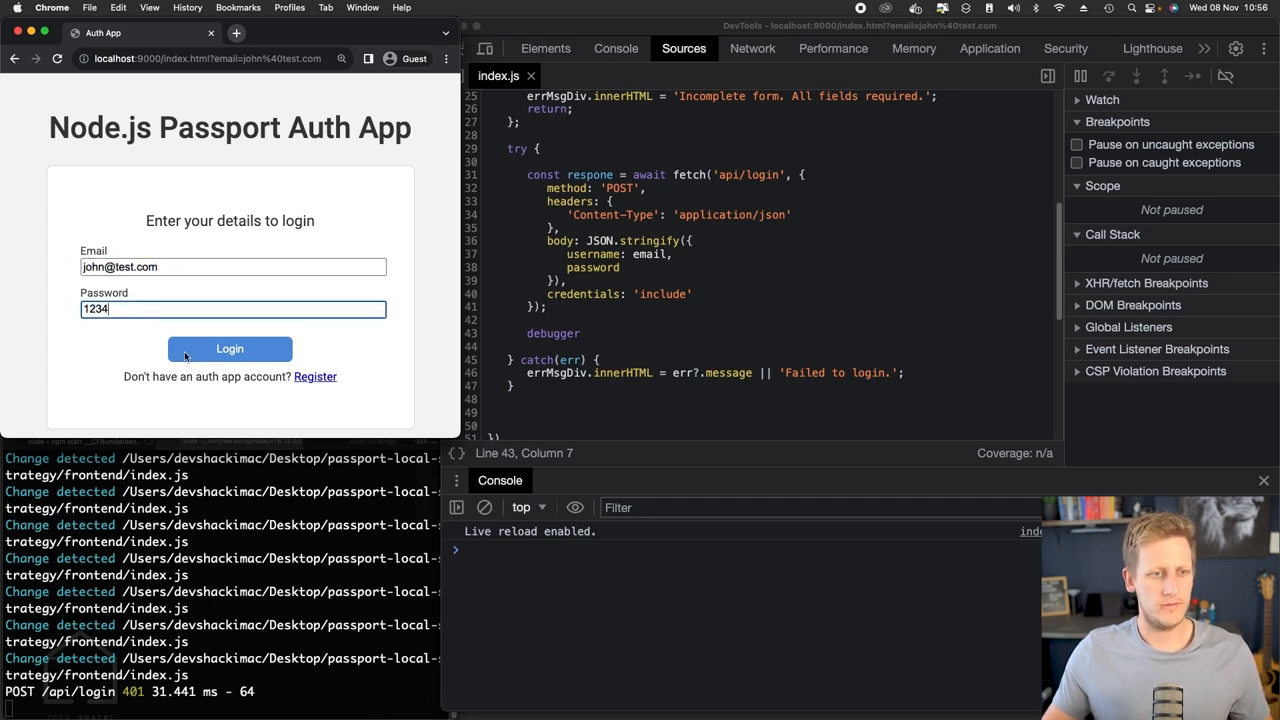
pyautogui.click(229, 348)
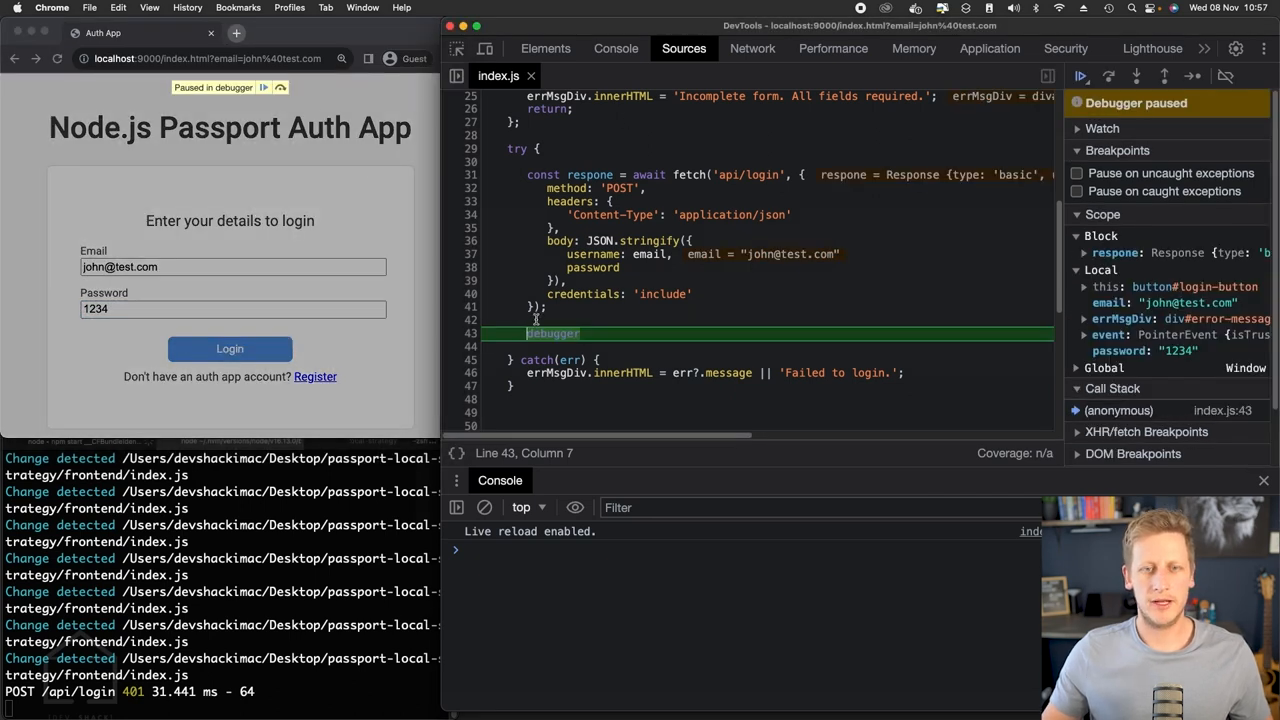
pyautogui.moveTo(589, 174)
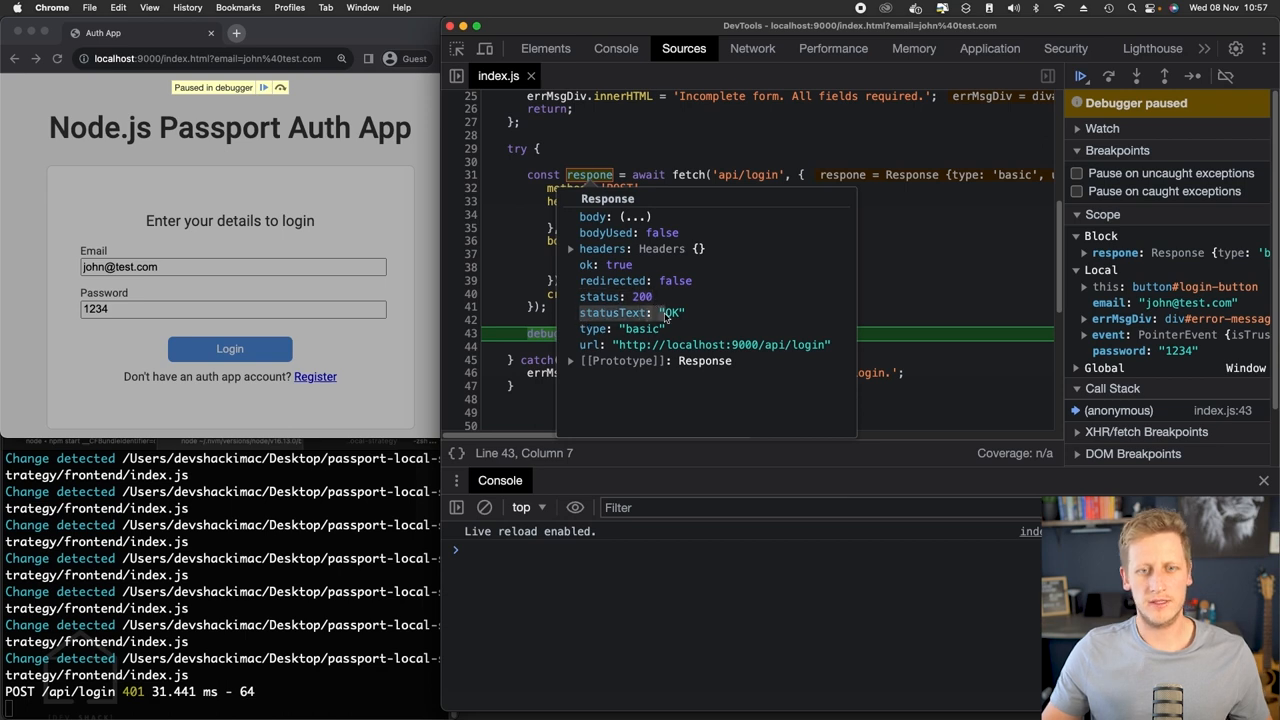
# Open the login request in Network and view its 200 OK response body
pyautogui.click(752, 48)
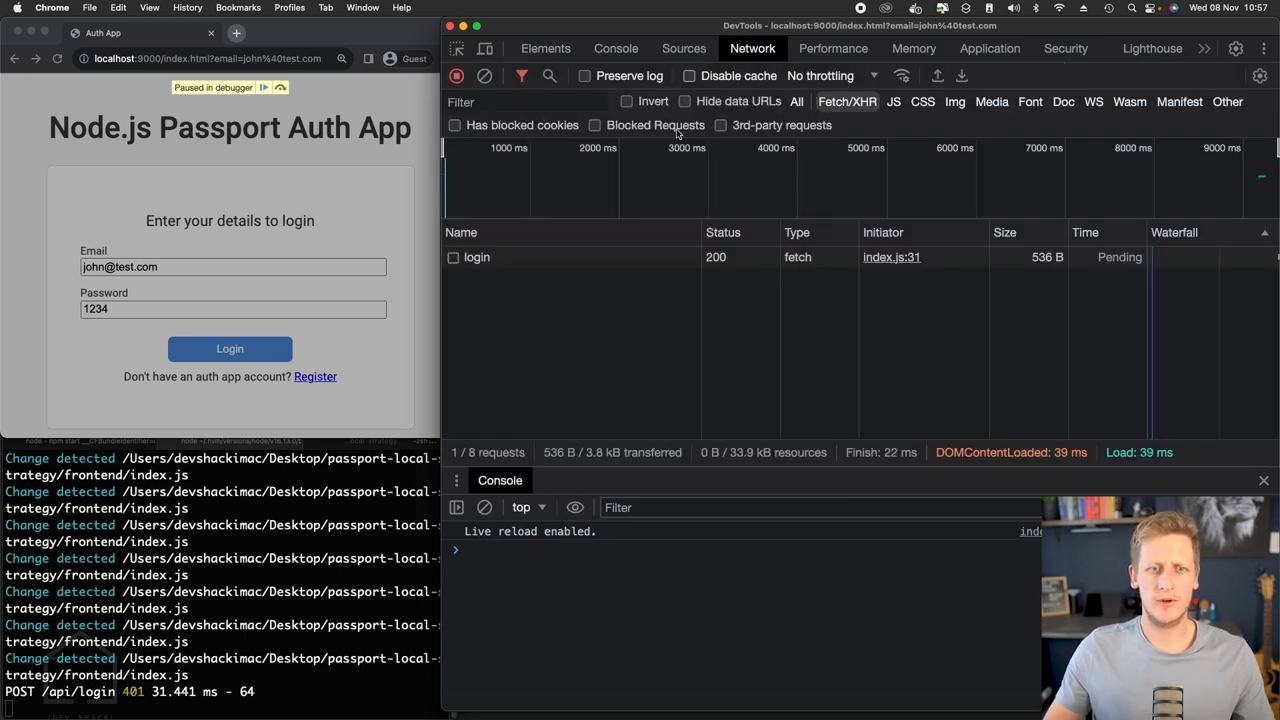
pyautogui.click(477, 257)
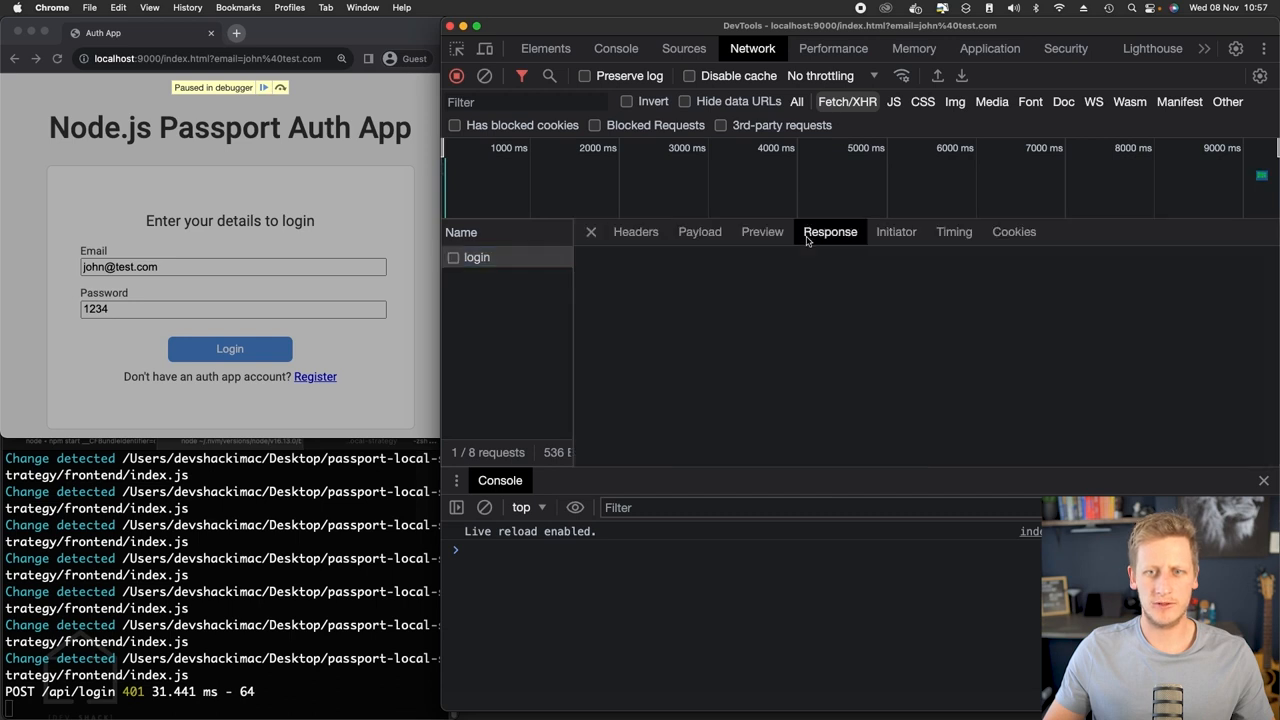
pyautogui.click(684, 48)
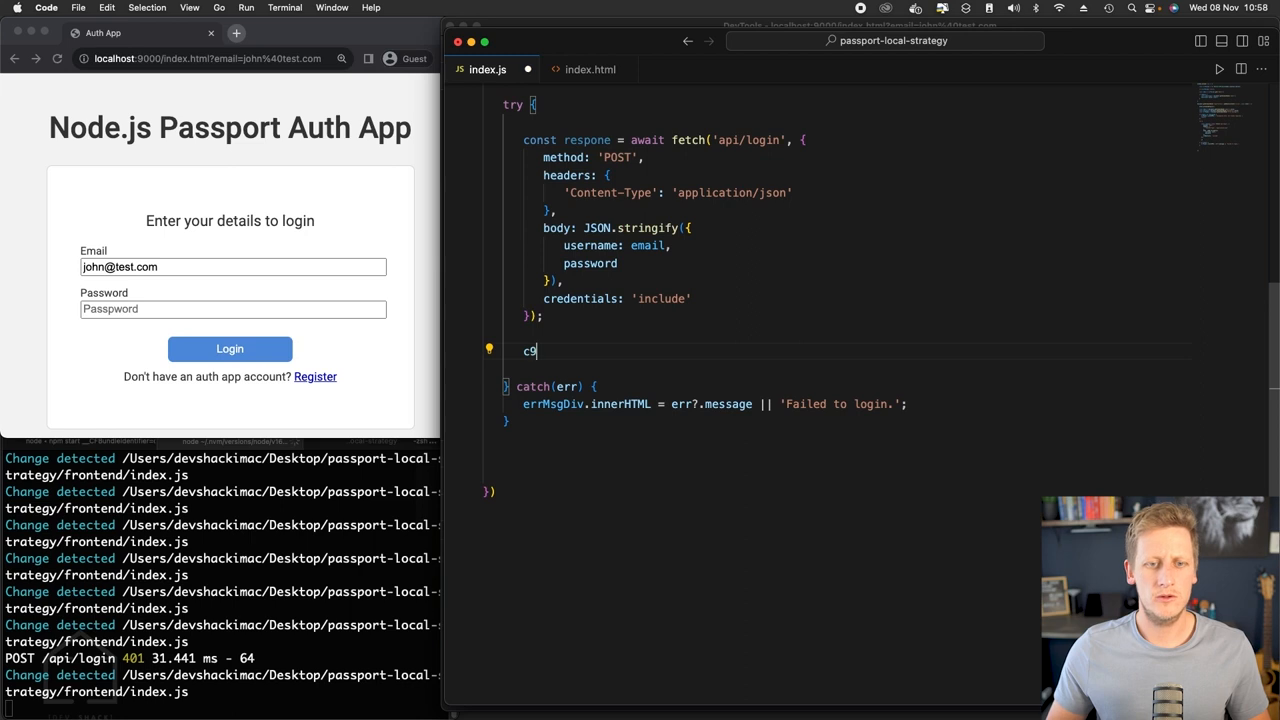
# Add const { msg, redirectTo } = await response.json(); to the login handler and save
pyautogui.write('const { msg,')
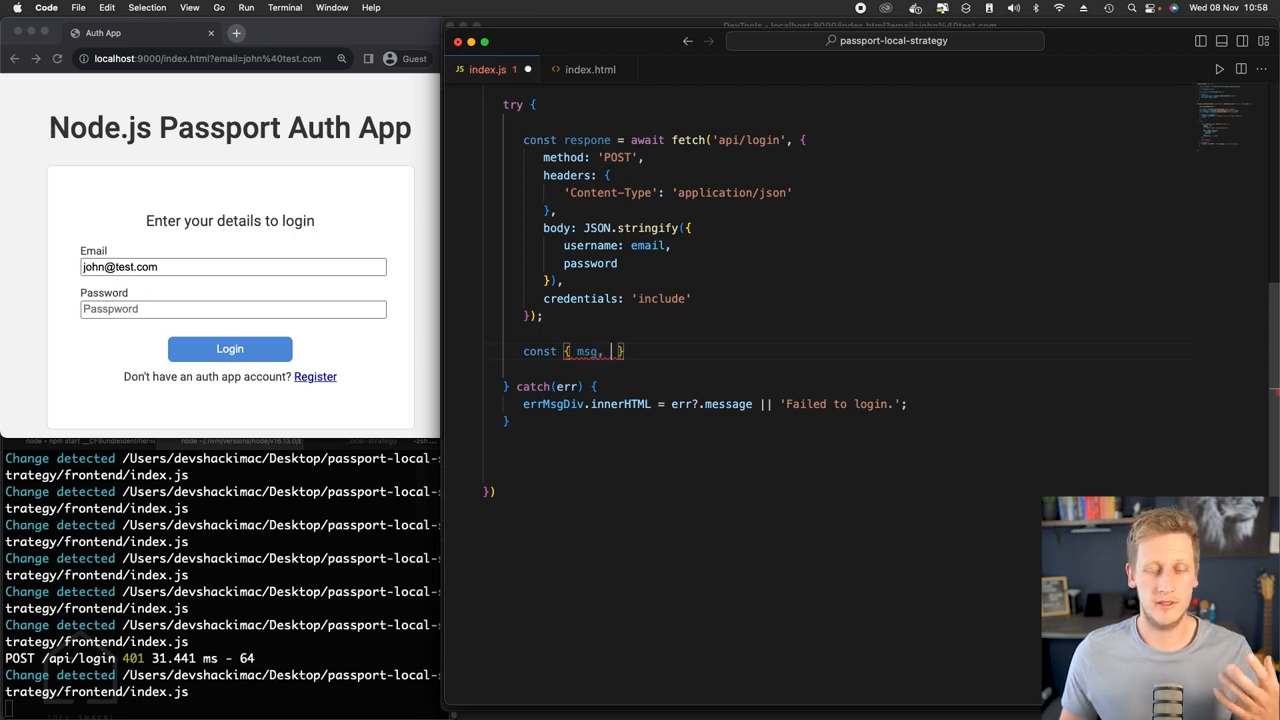
pyautogui.write('redirectTo')
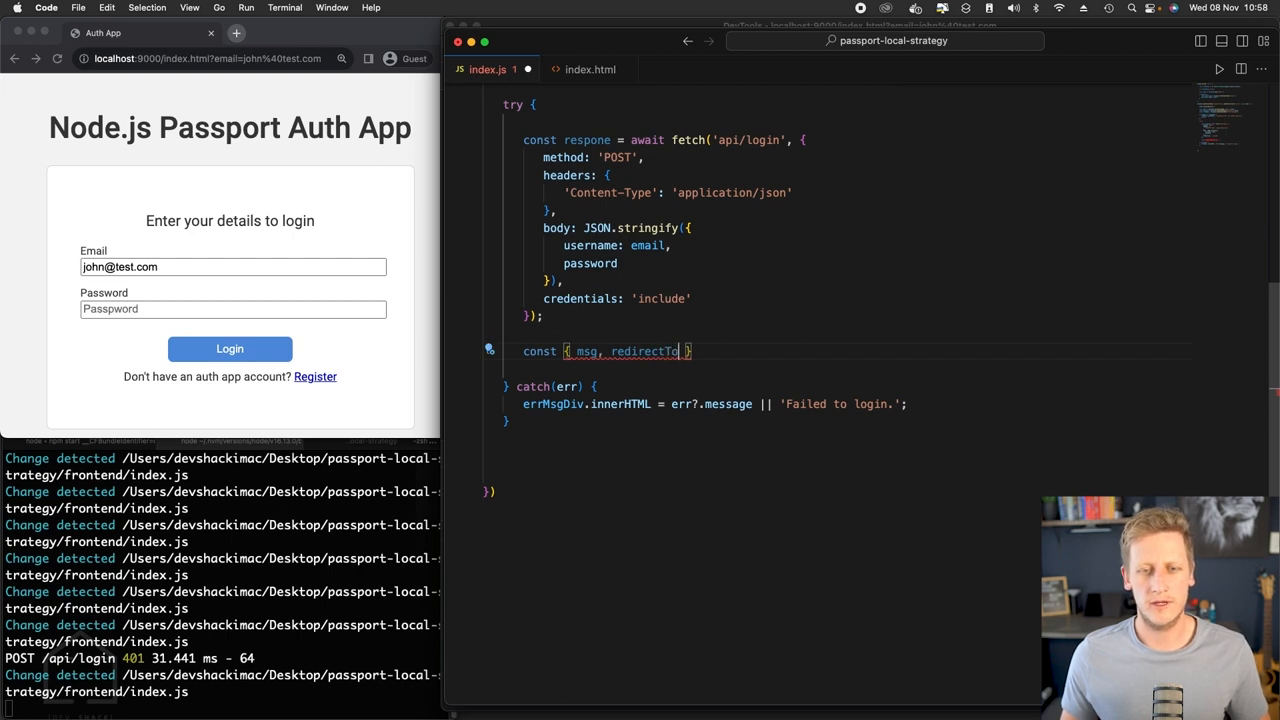
pyautogui.write('=')
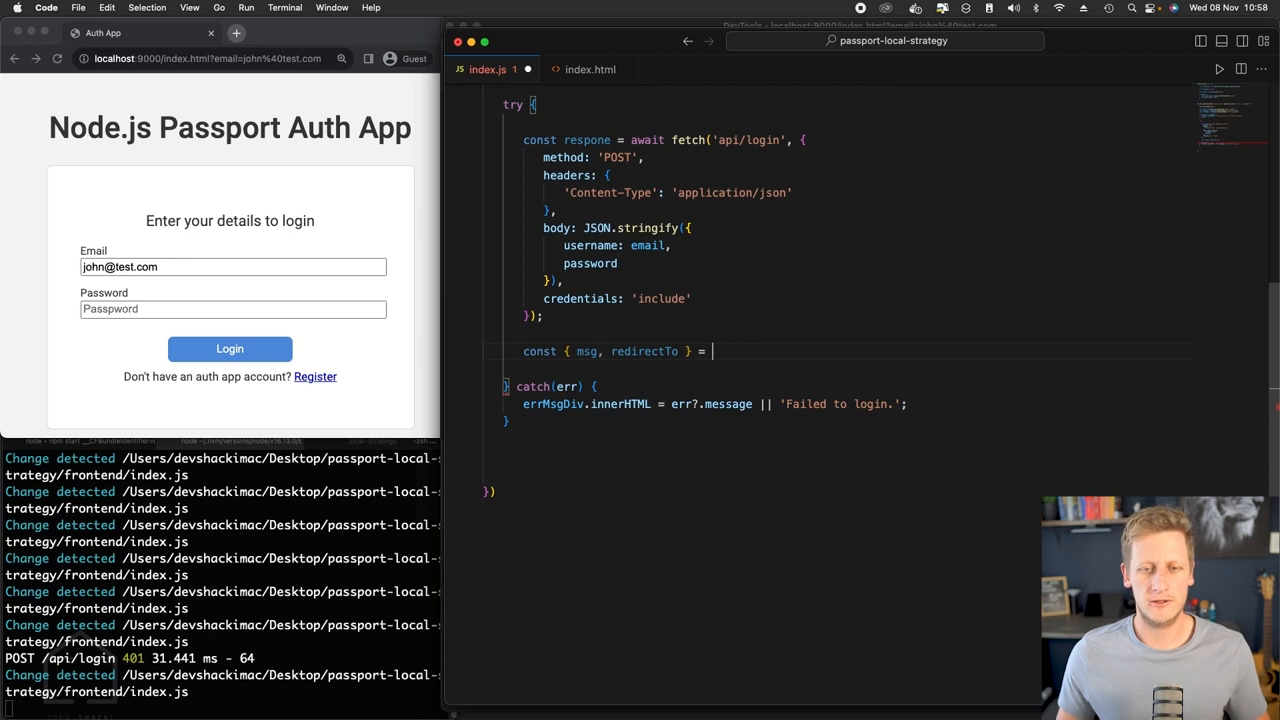
pyautogui.write('await')
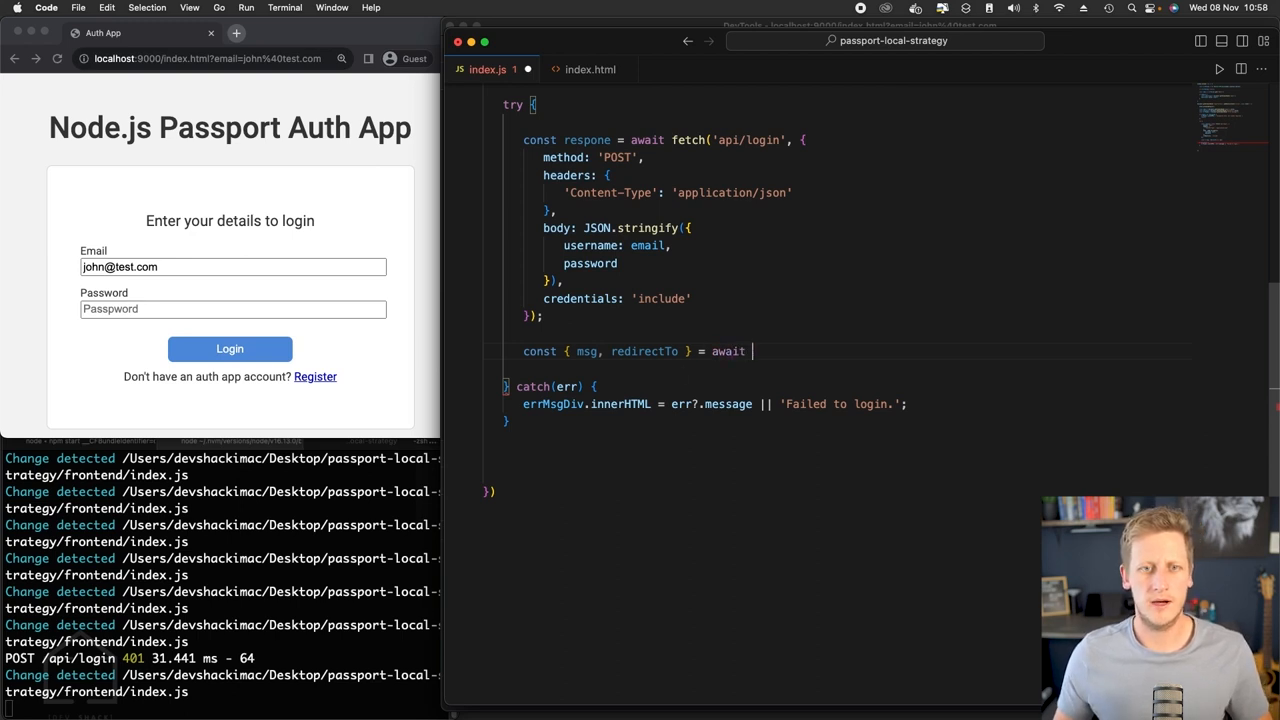
pyautogui.write('response.')
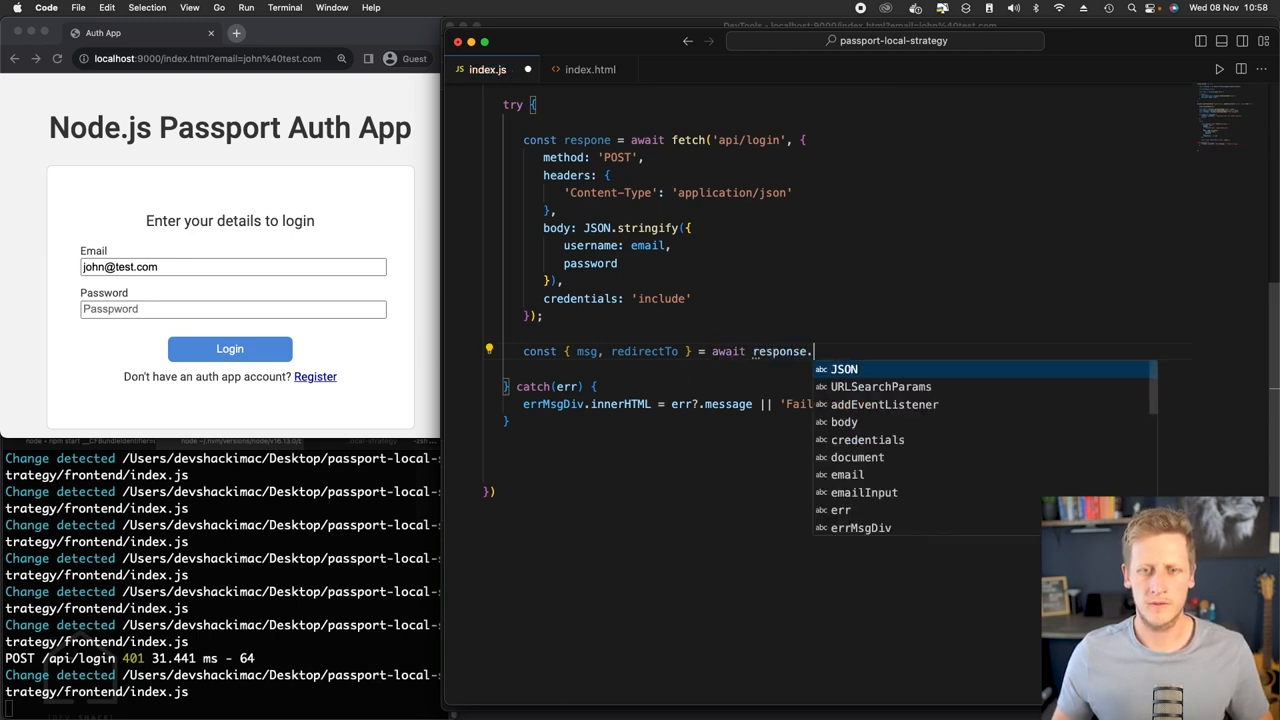
pyautogui.write('json();')
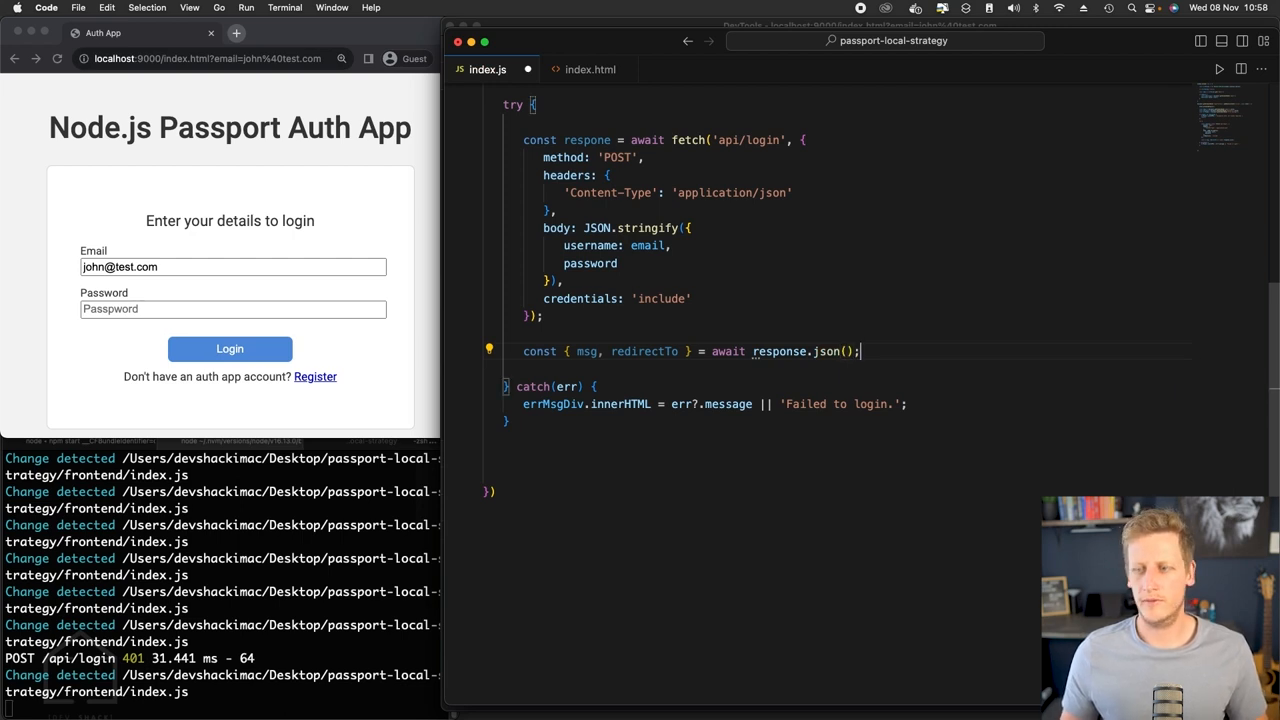
pyautogui.press('enter')
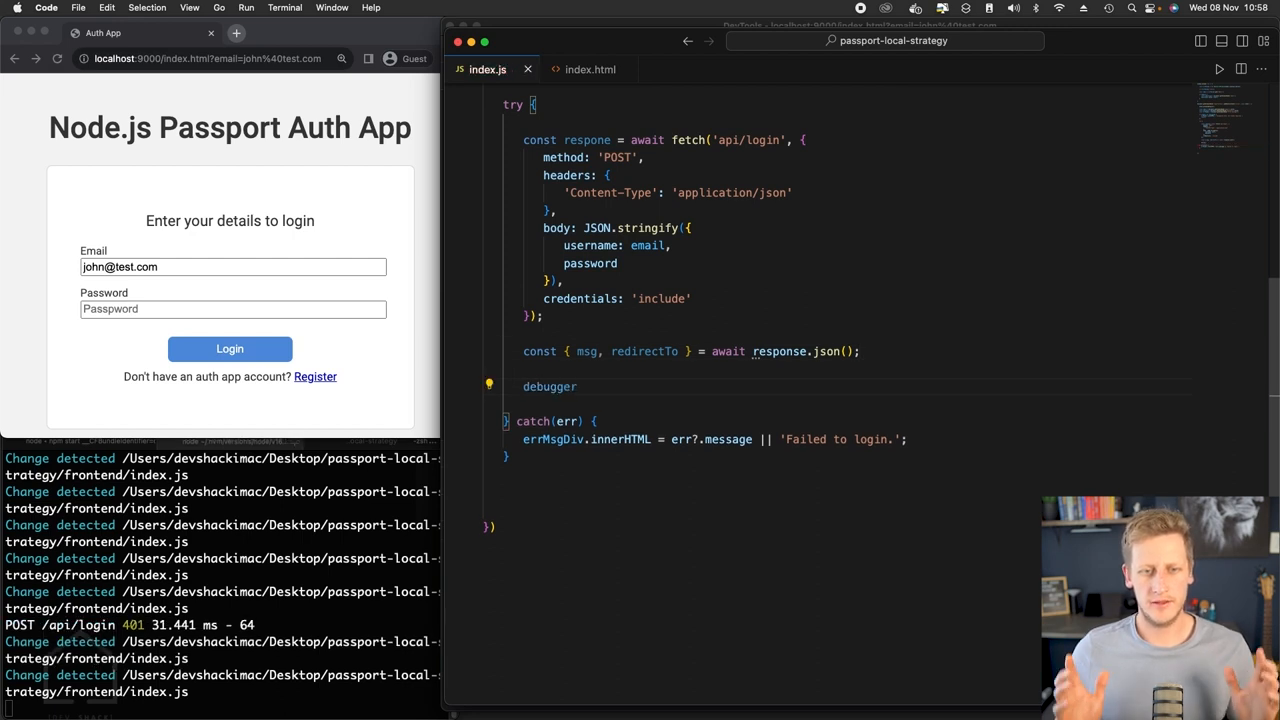
pyautogui.moveTo(307, 324)
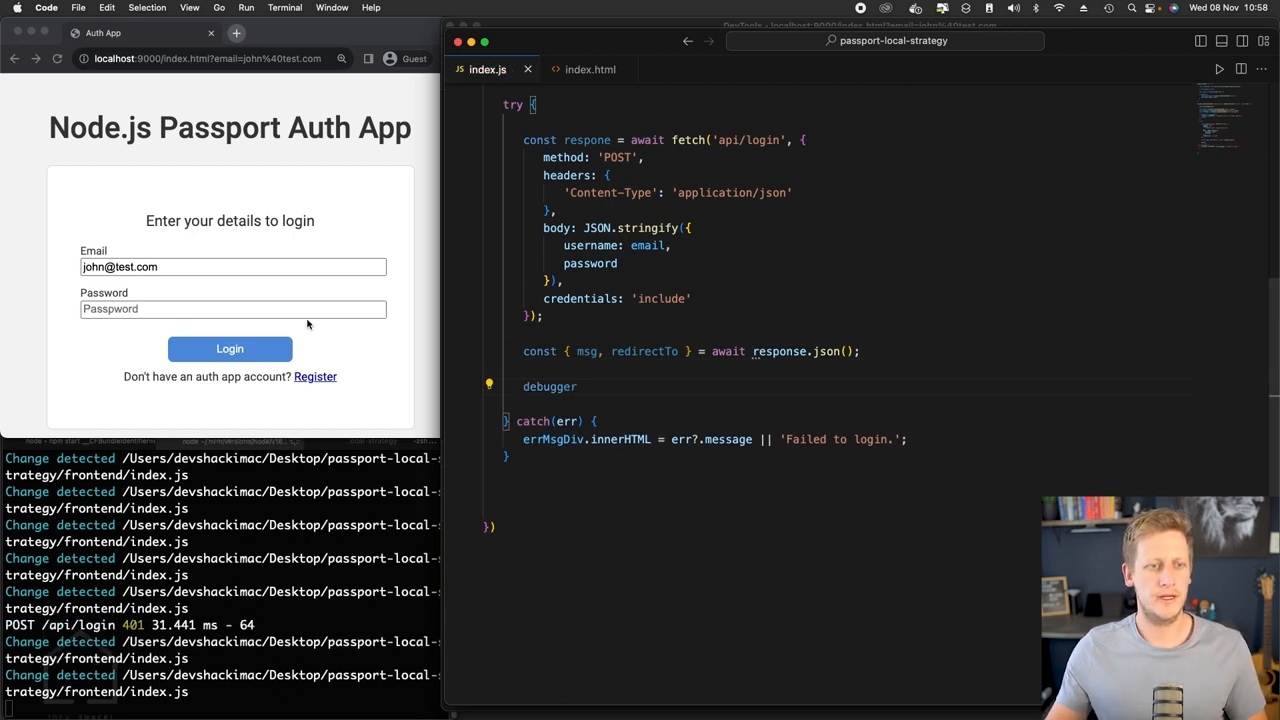
# Rename the misspelled 'respone' variable to 'response' in index.js
pyautogui.write('1234')
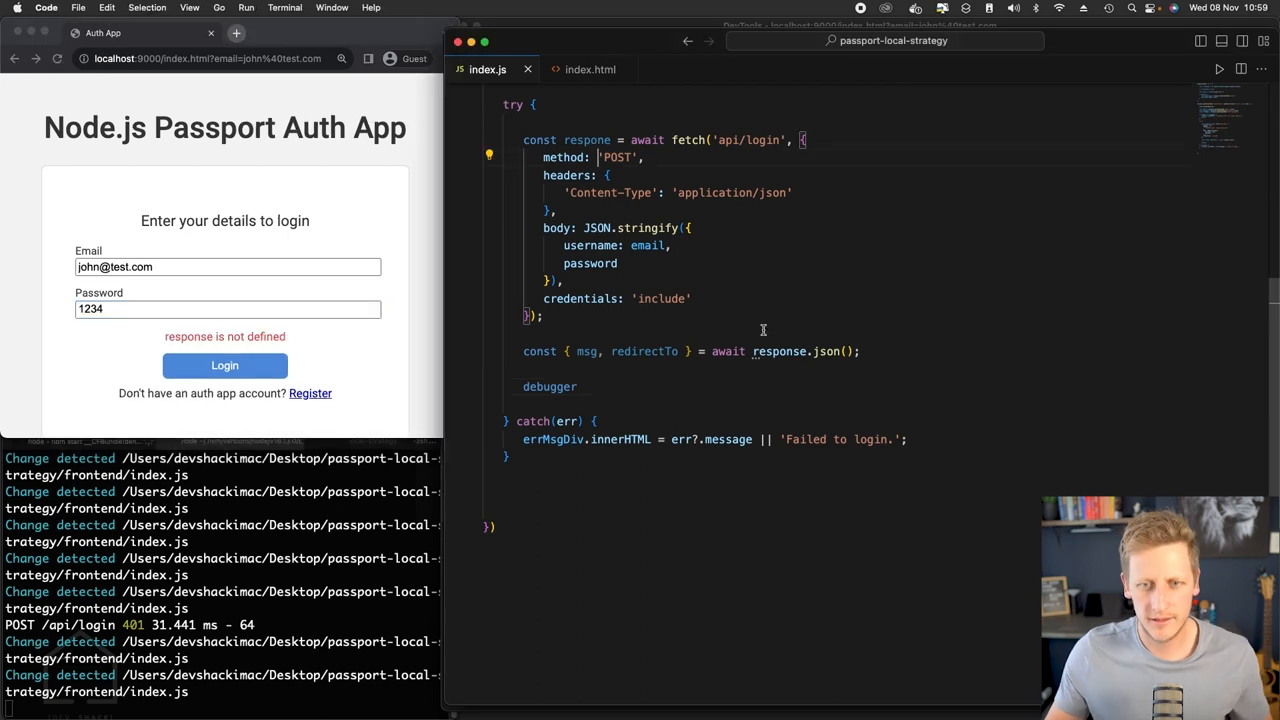
pyautogui.doubleClick(587, 139)
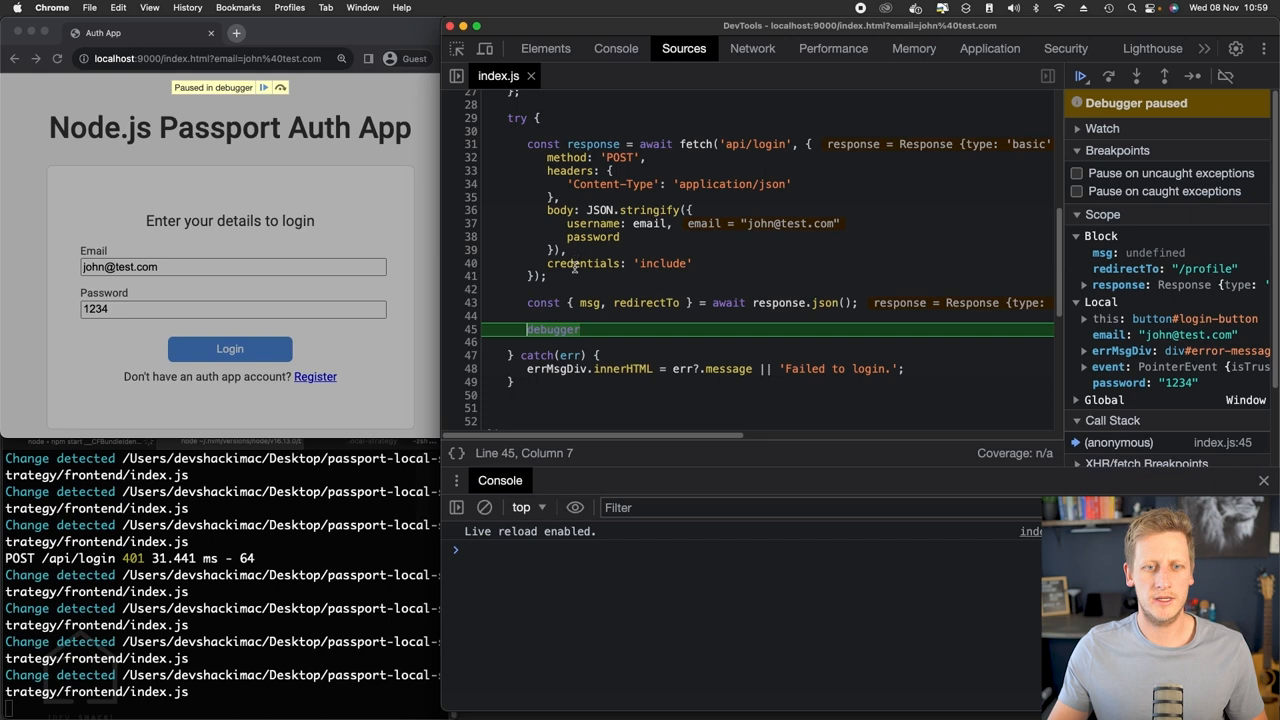
pyautogui.click(752, 48)
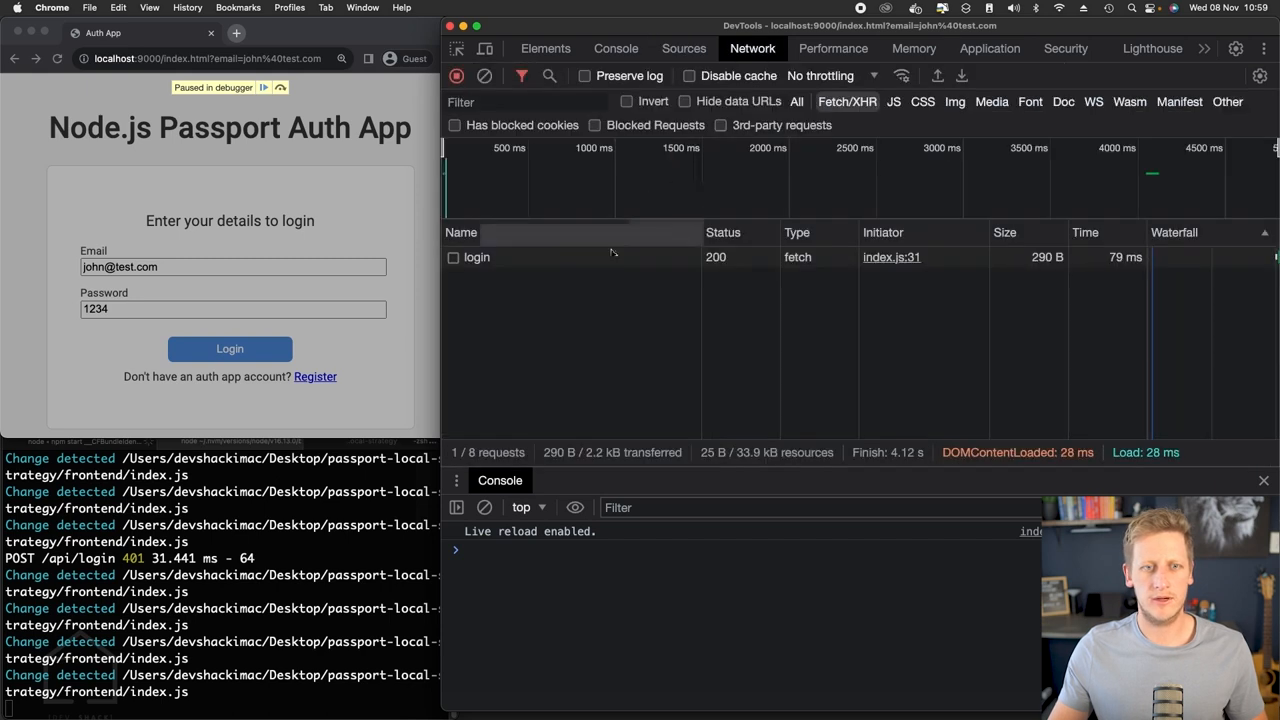
pyautogui.click(477, 257)
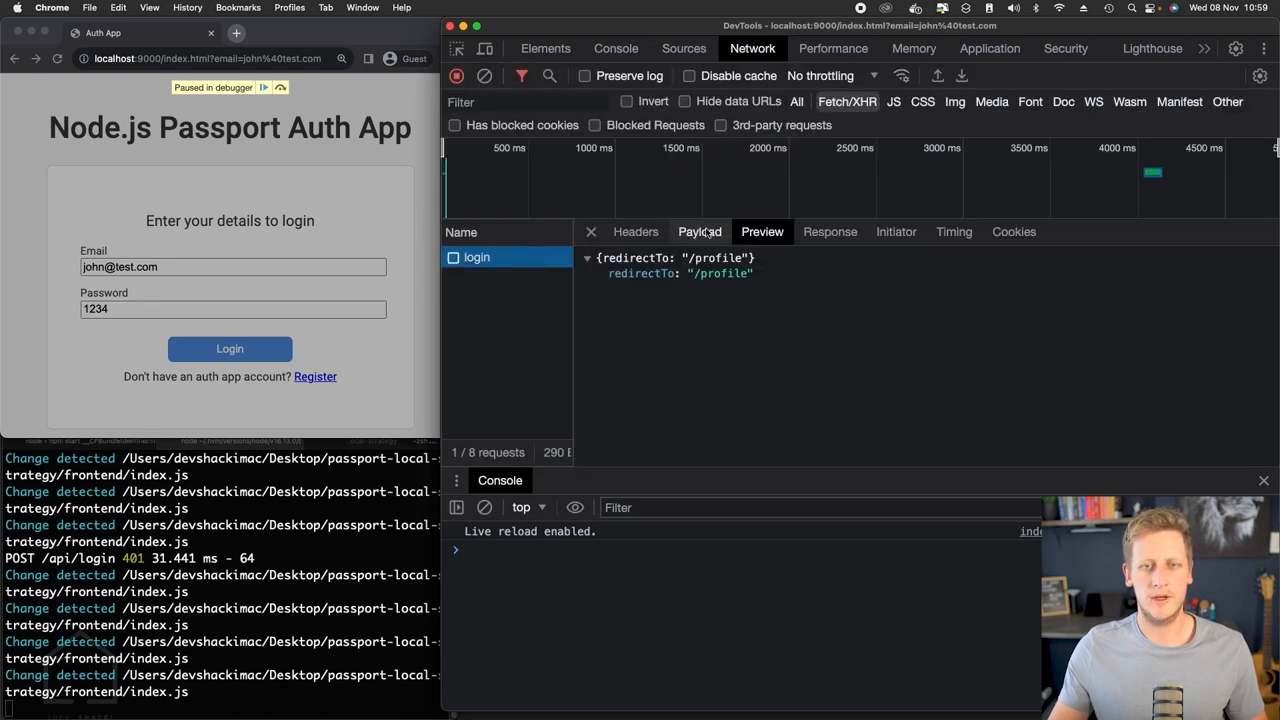
pyautogui.click(699, 231)
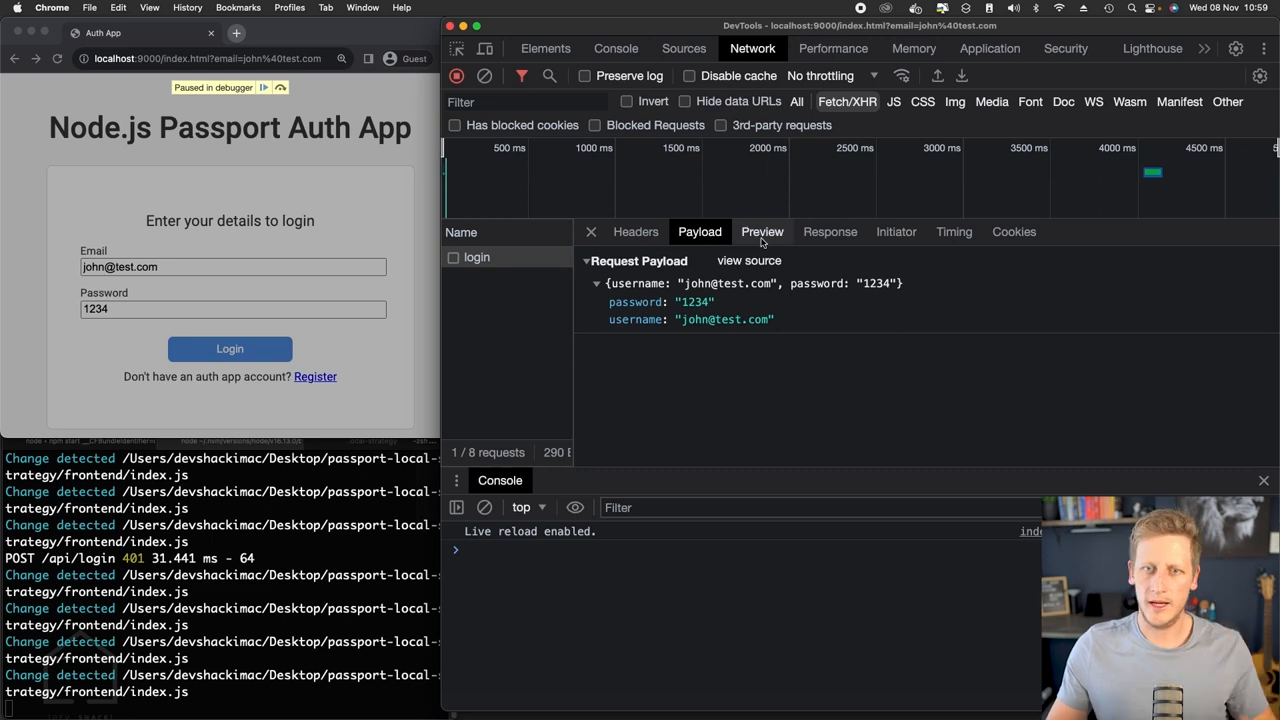
pyautogui.click(762, 231)
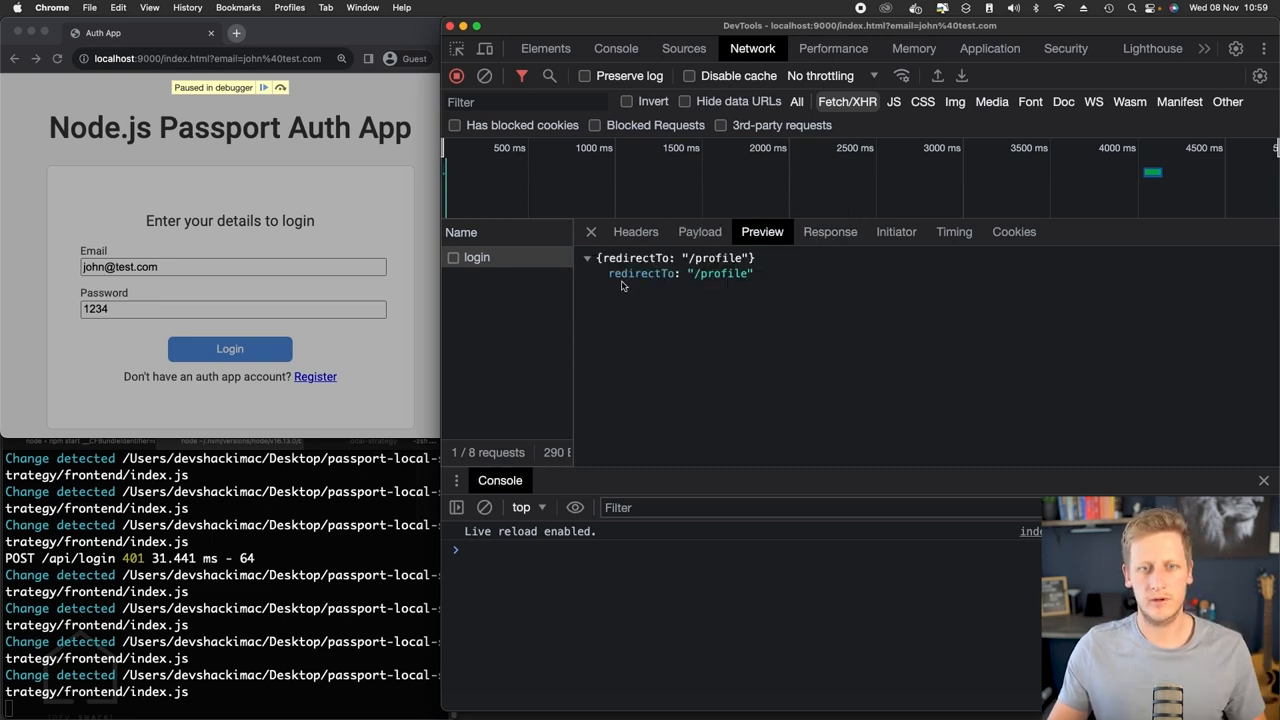